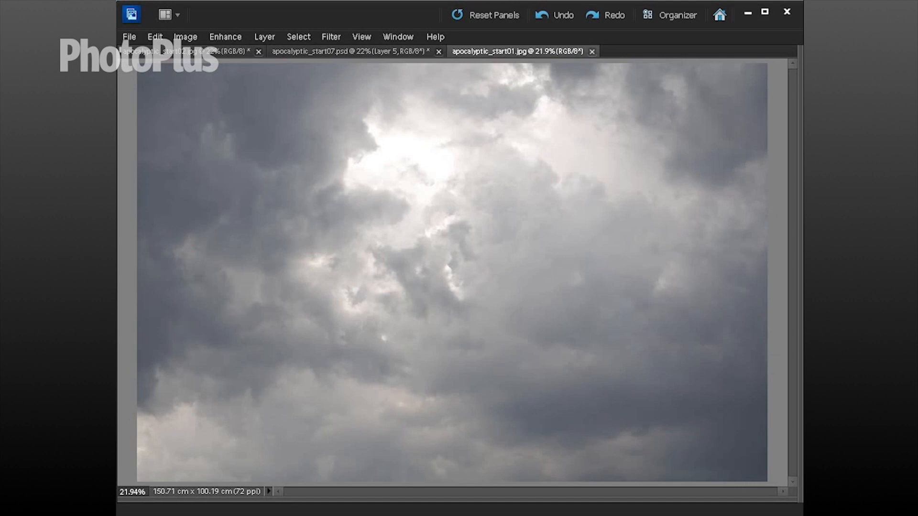
Step: View the tilted cathedral dome photo, then return to the stormy sky photo
{"action": "left_click", "coordinate": [182, 51]}
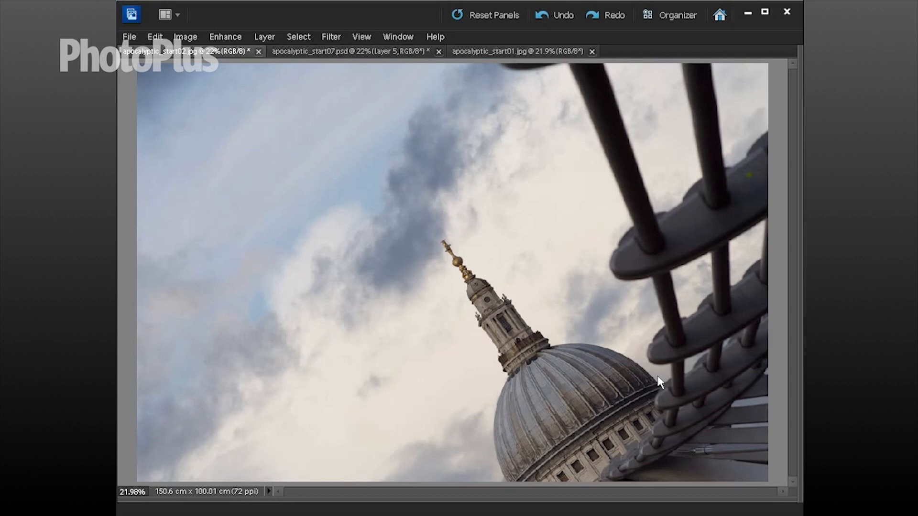
{"action": "left_click", "coordinate": [351, 51]}
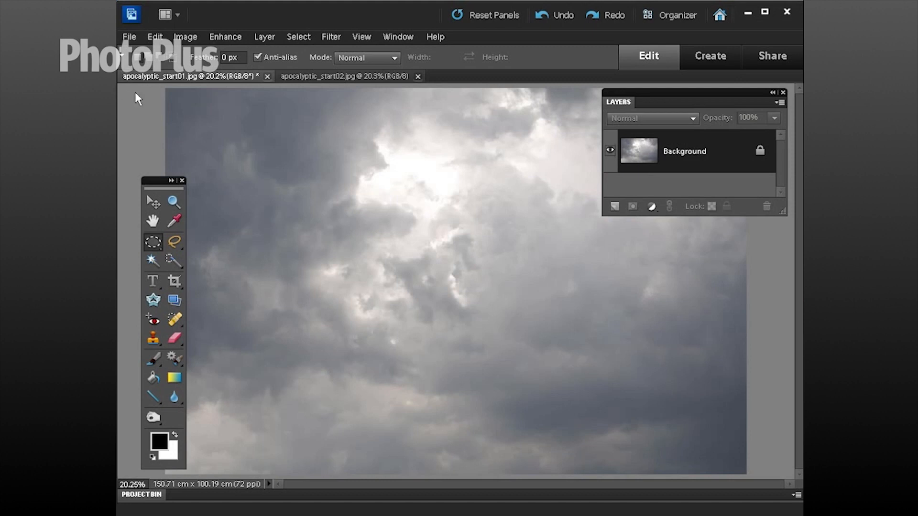
{"action": "mouse_move", "coordinate": [147, 120]}
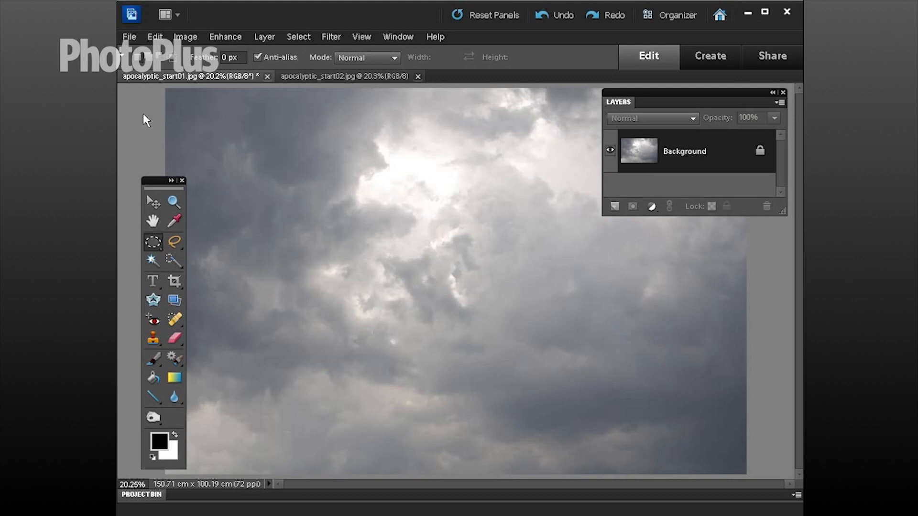
{"action": "mouse_move", "coordinate": [639, 153]}
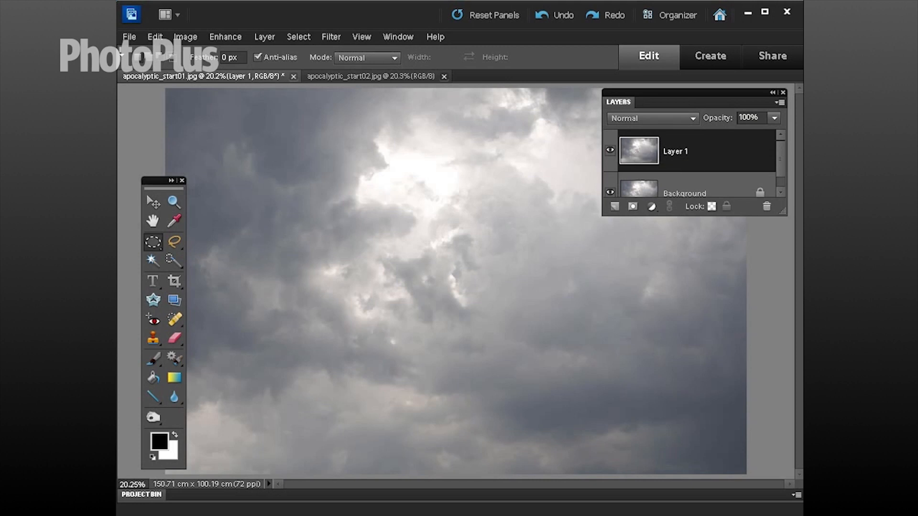
Step: Draw a 60 px feathered circle over the bright cloud centre and commit its transform
{"action": "left_click", "coordinate": [153, 242]}
{"action": "type", "text": "60"}
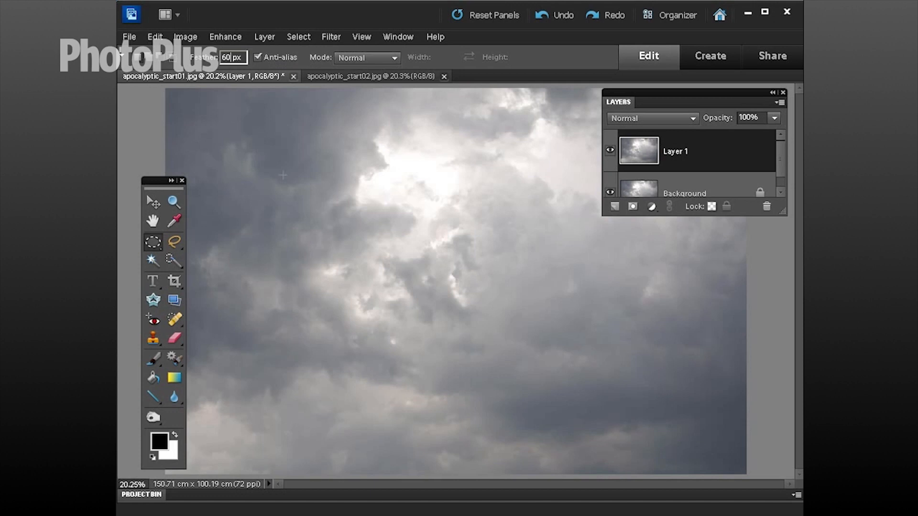
{"action": "mouse_move", "coordinate": [467, 263]}
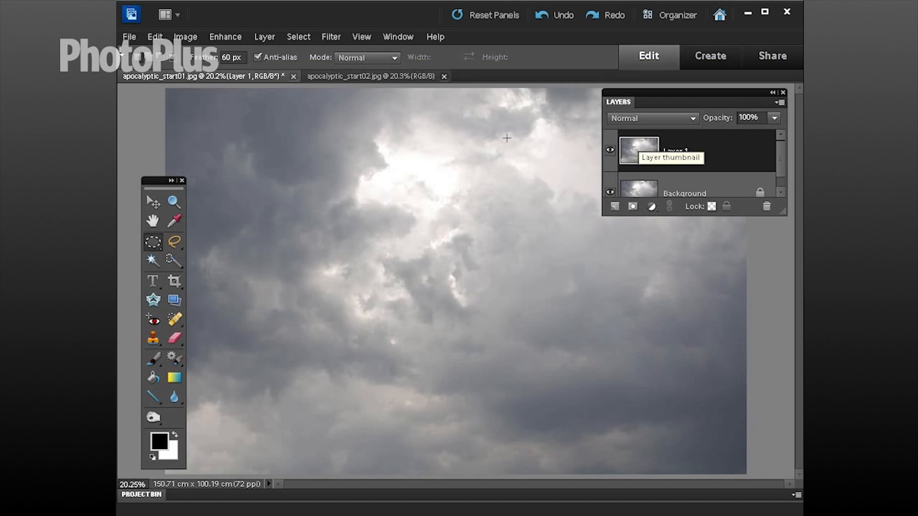
{"action": "mouse_move", "coordinate": [456, 279]}
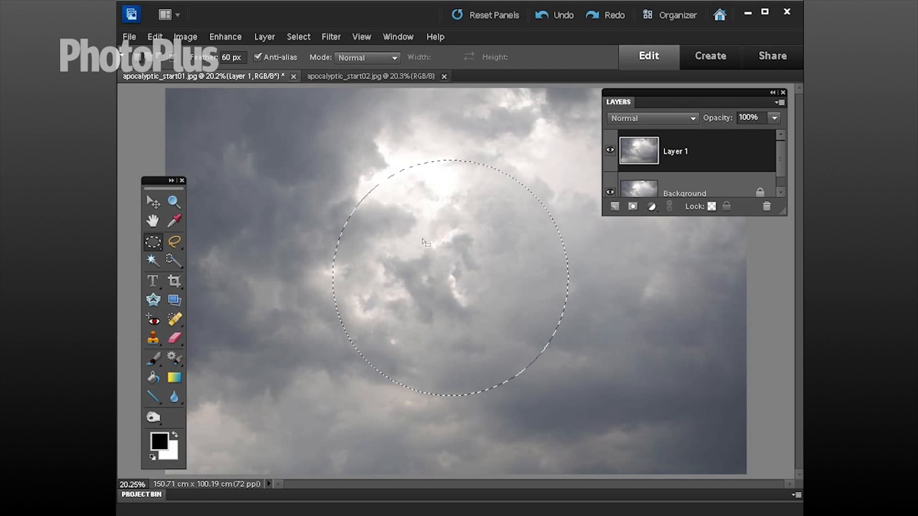
{"action": "left_click", "coordinate": [297, 37]}
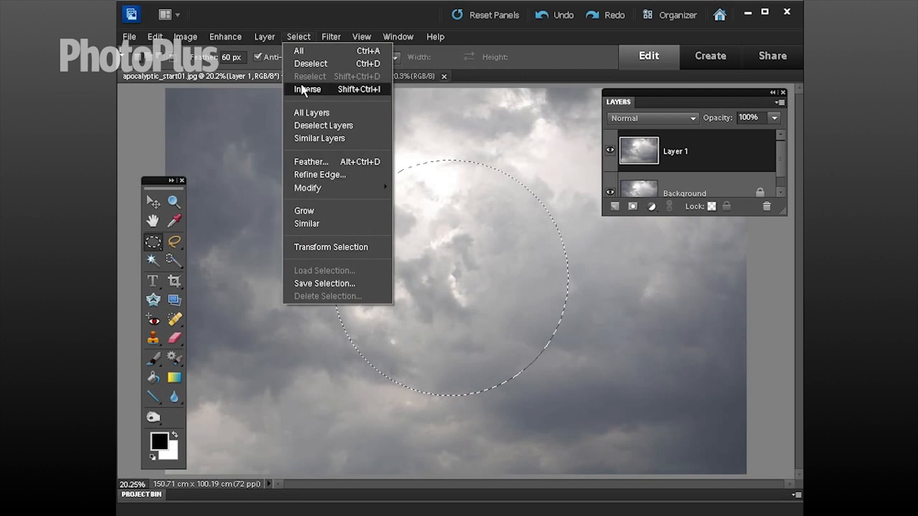
{"action": "left_click", "coordinate": [331, 247]}
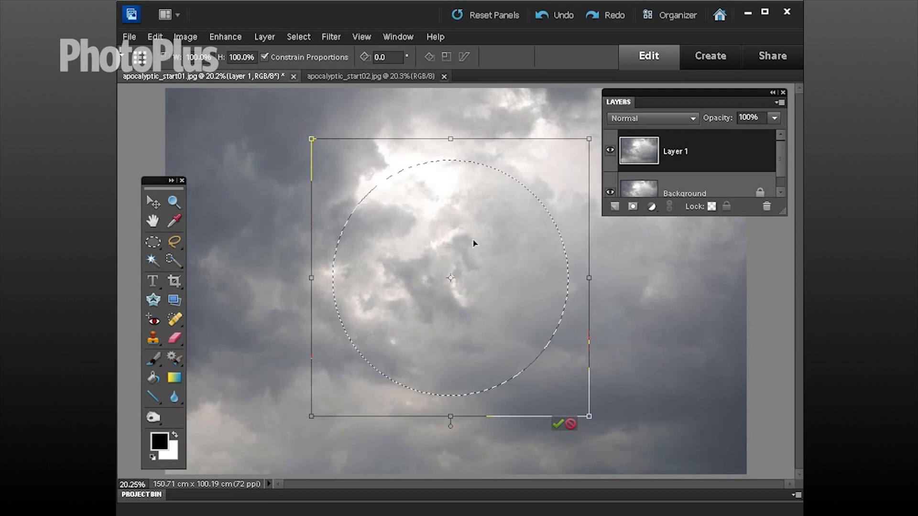
{"action": "mouse_move", "coordinate": [448, 326]}
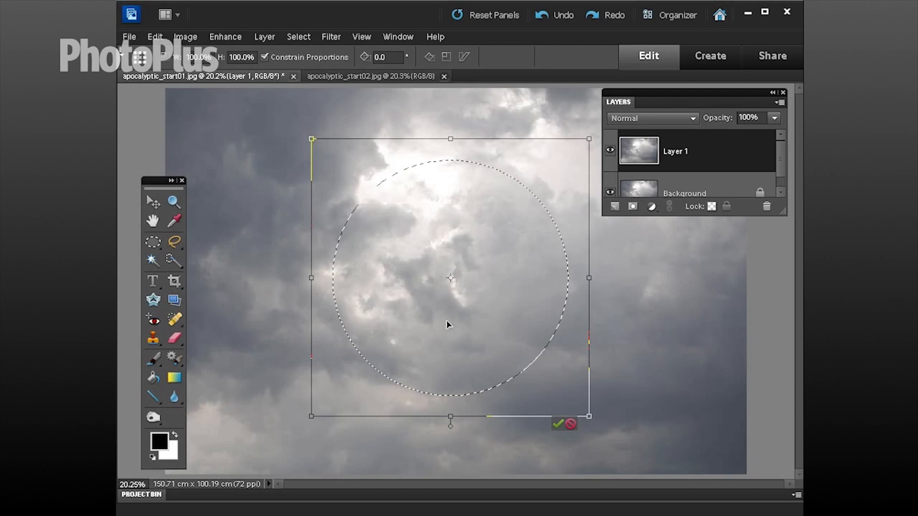
{"action": "left_click", "coordinate": [561, 423]}
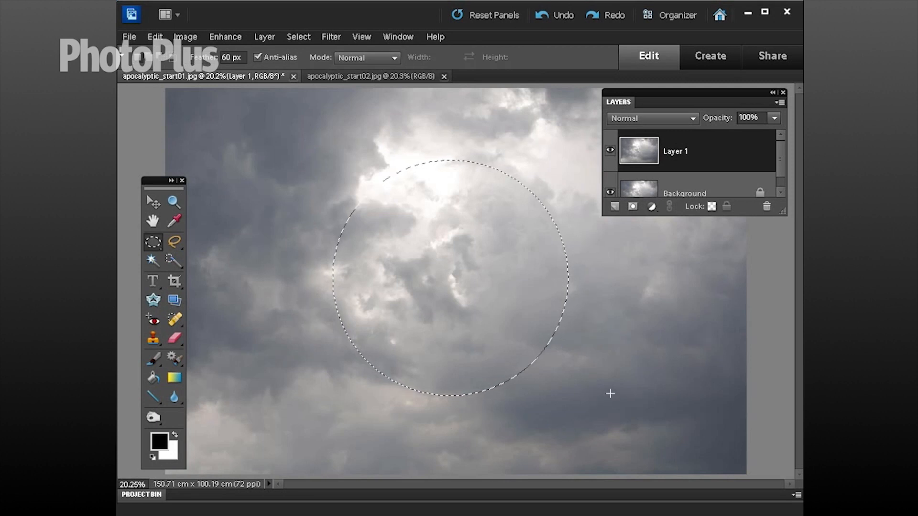
{"action": "mouse_move", "coordinate": [639, 157]}
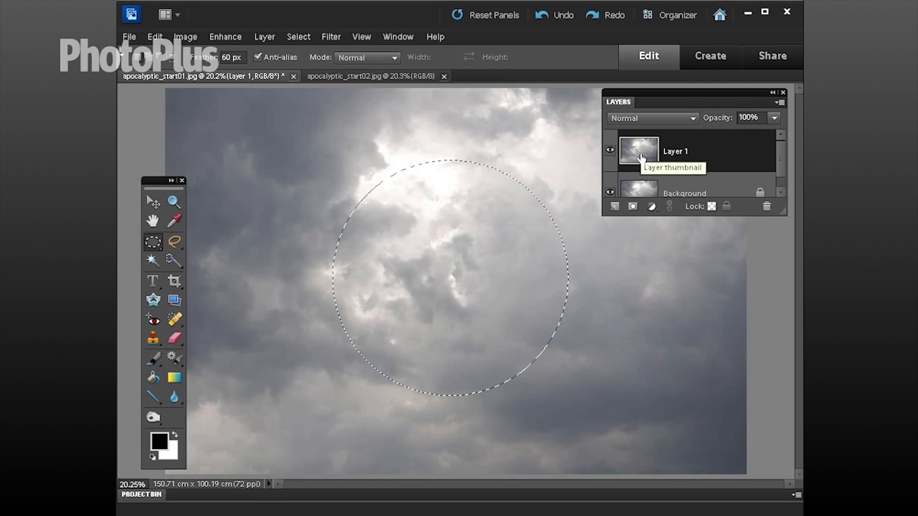
Step: Apply Polar Coordinates set to Rectangular to Polar, with the preview zoomed out
{"action": "left_click", "coordinate": [331, 37]}
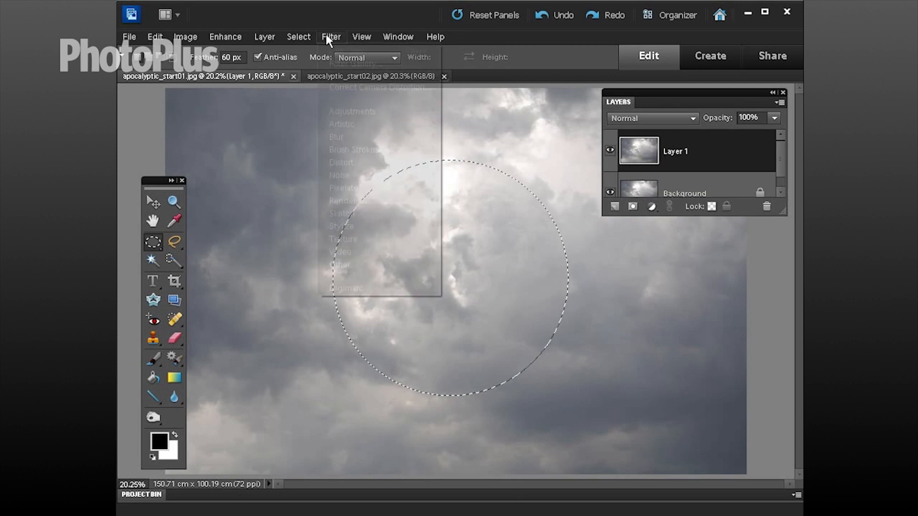
{"action": "left_click", "coordinate": [331, 36]}
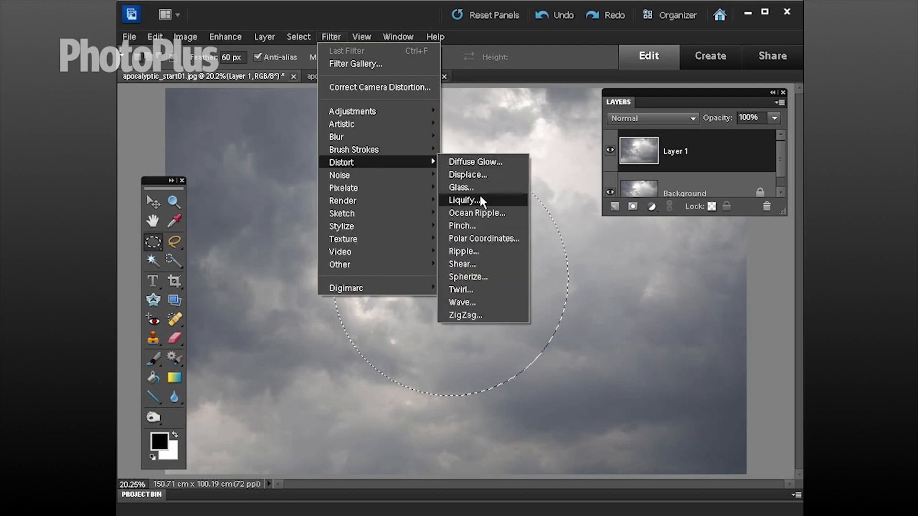
{"action": "left_click", "coordinate": [484, 239]}
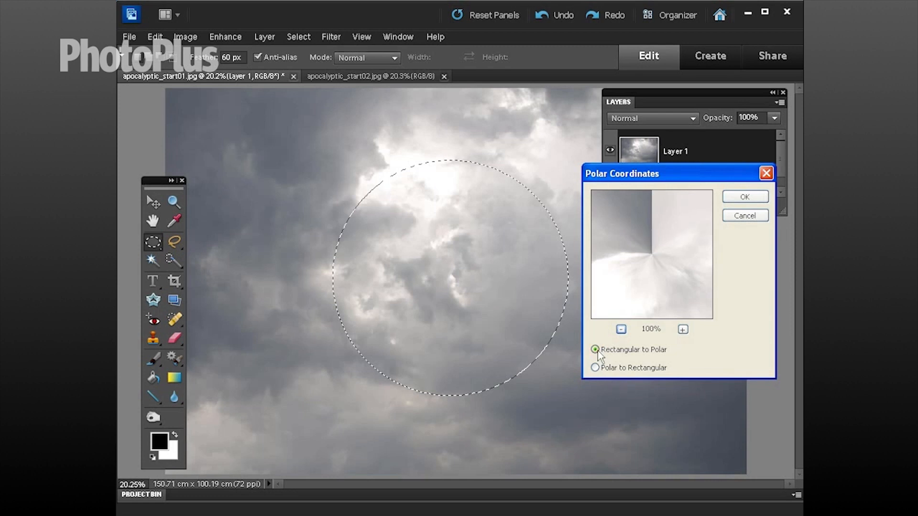
{"action": "left_click", "coordinate": [595, 367]}
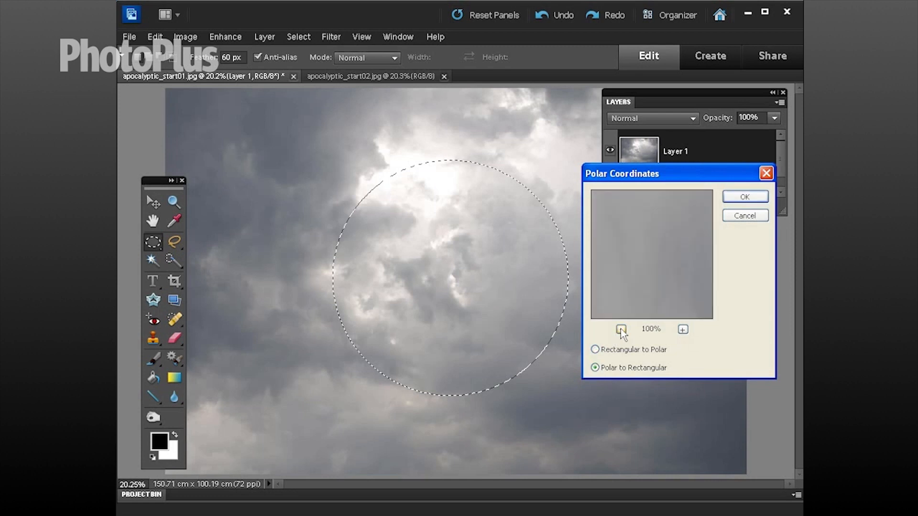
{"action": "left_click", "coordinate": [620, 328]}
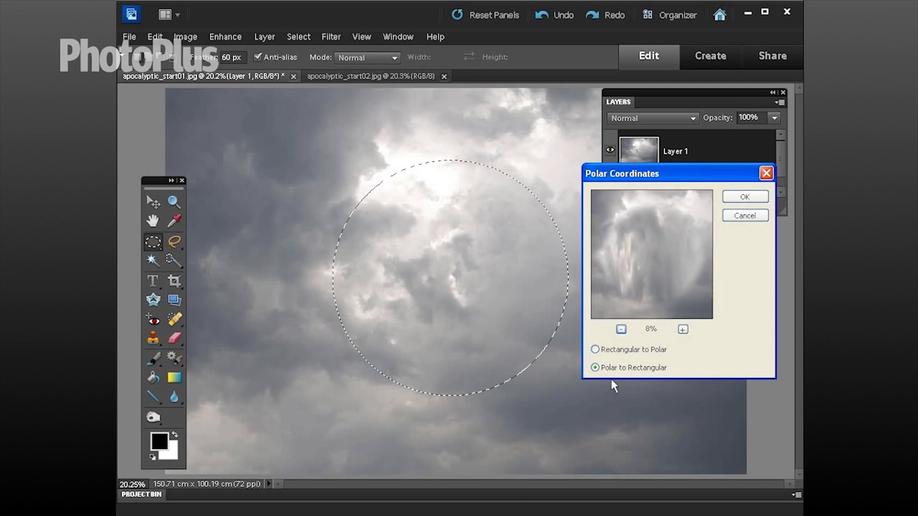
{"action": "left_click", "coordinate": [595, 350]}
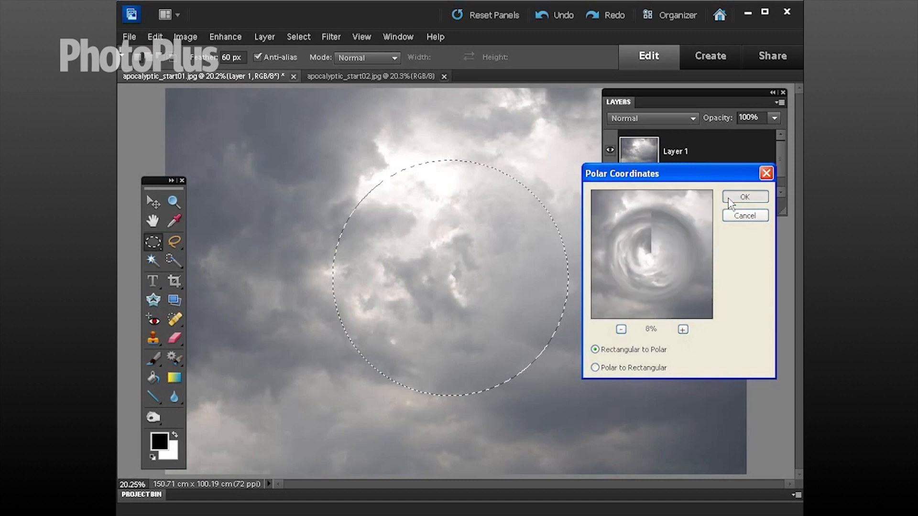
{"action": "left_click", "coordinate": [745, 196]}
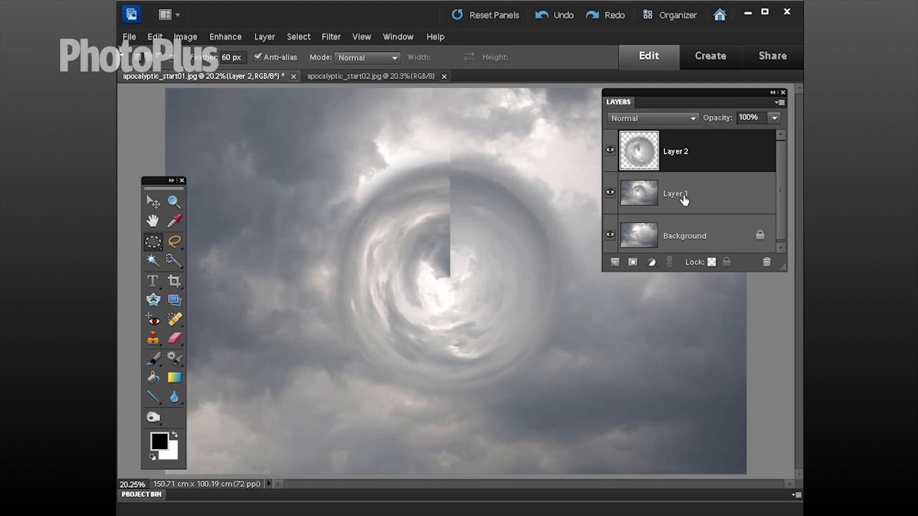
Step: Hide Layer 1 and make the Layer 2 vortex the working layer
{"action": "left_click", "coordinate": [610, 194]}
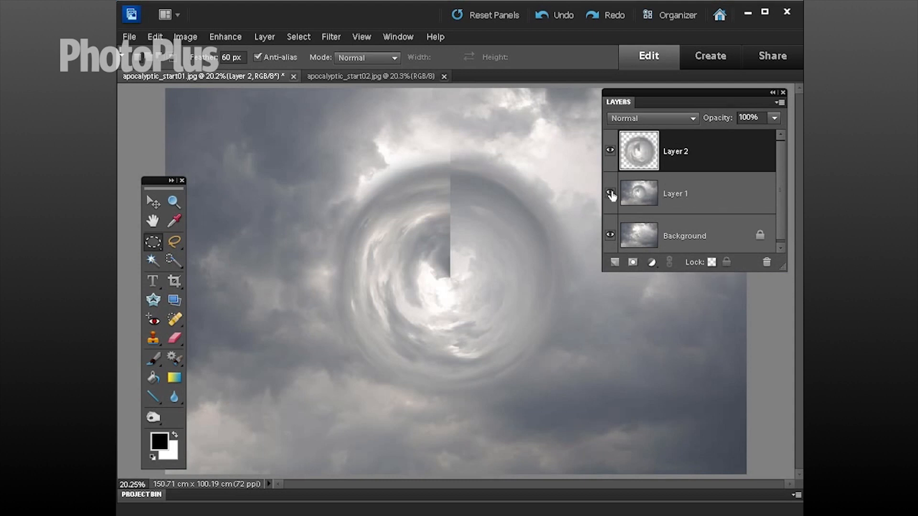
{"action": "left_click", "coordinate": [610, 193]}
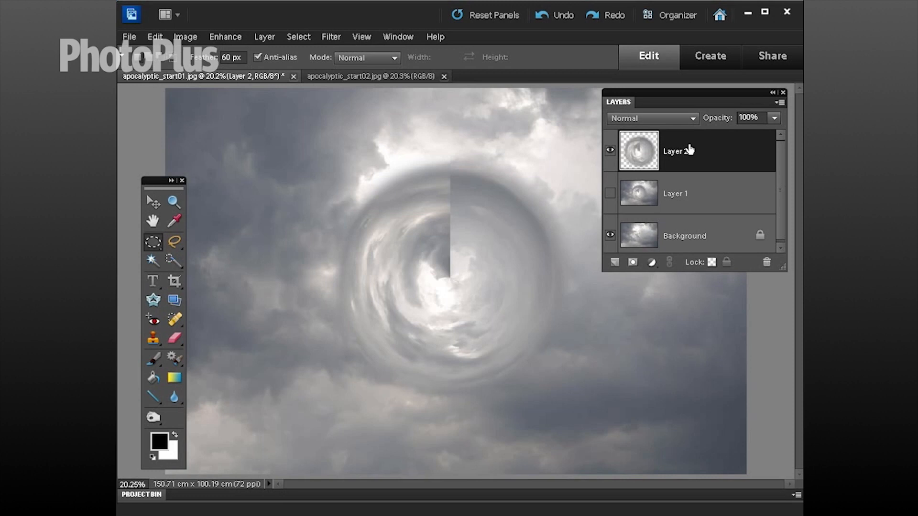
{"action": "left_click", "coordinate": [173, 202]}
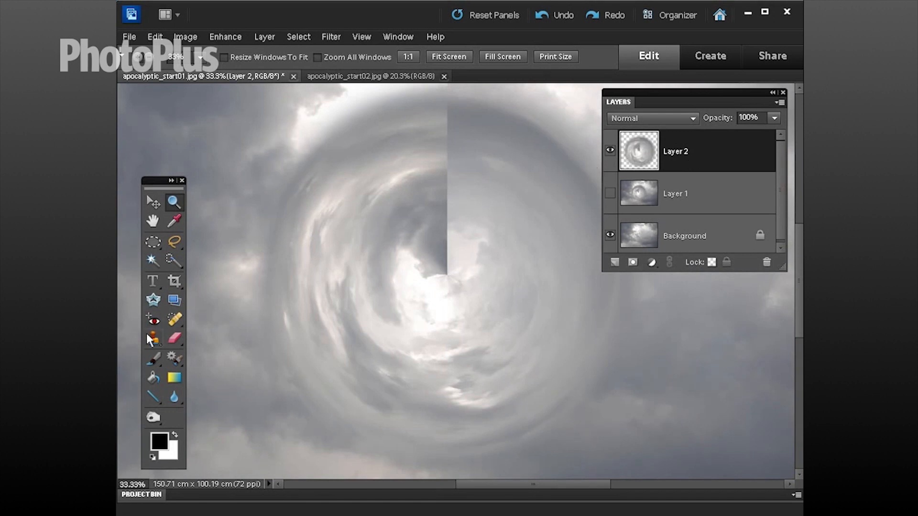
Step: Choose the Clone Stamp tool with a soft 100 px brush
{"action": "left_click", "coordinate": [153, 338]}
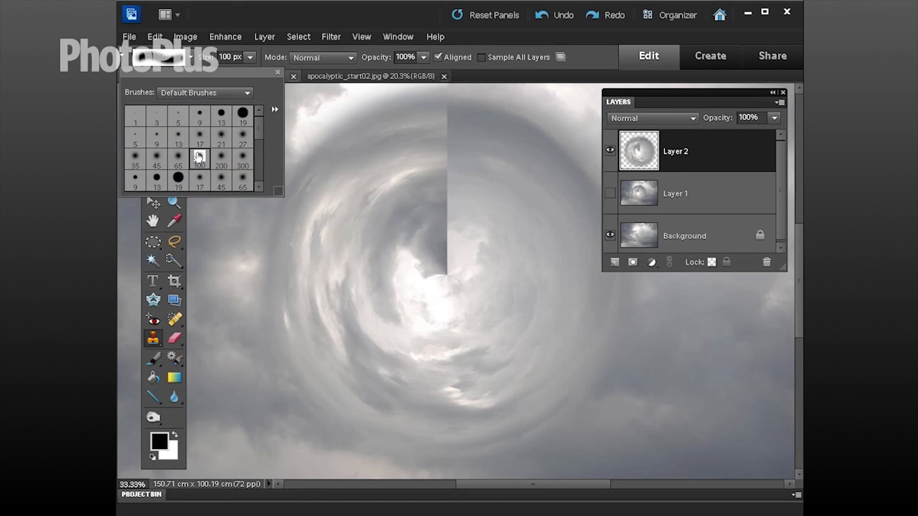
{"action": "left_click", "coordinate": [200, 159]}
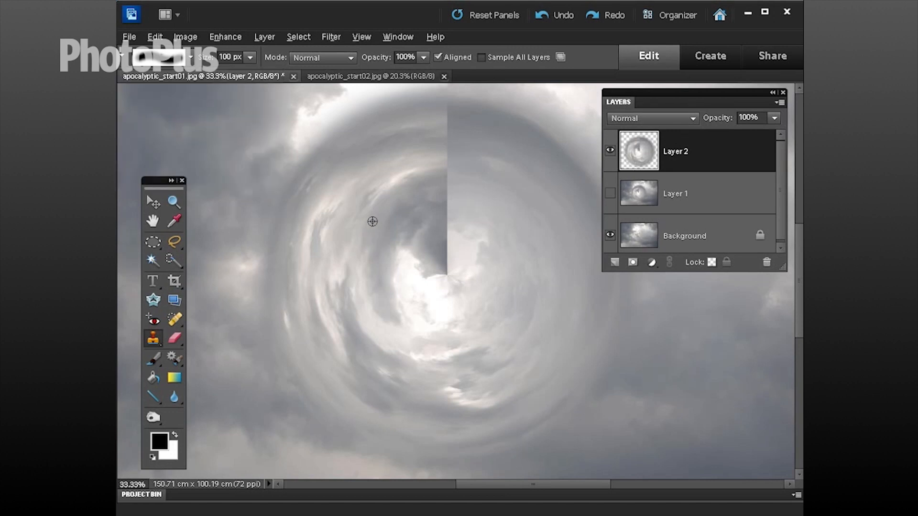
{"action": "mouse_move", "coordinate": [446, 173]}
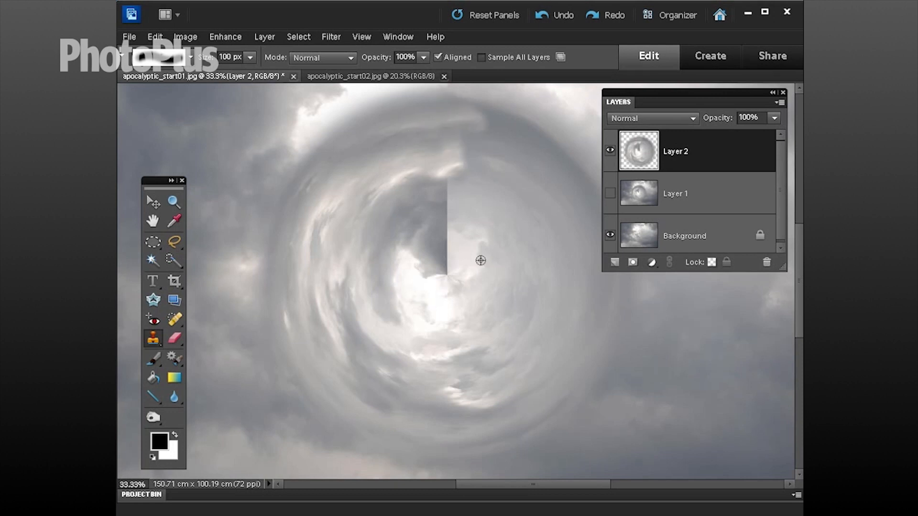
{"action": "mouse_move", "coordinate": [440, 229]}
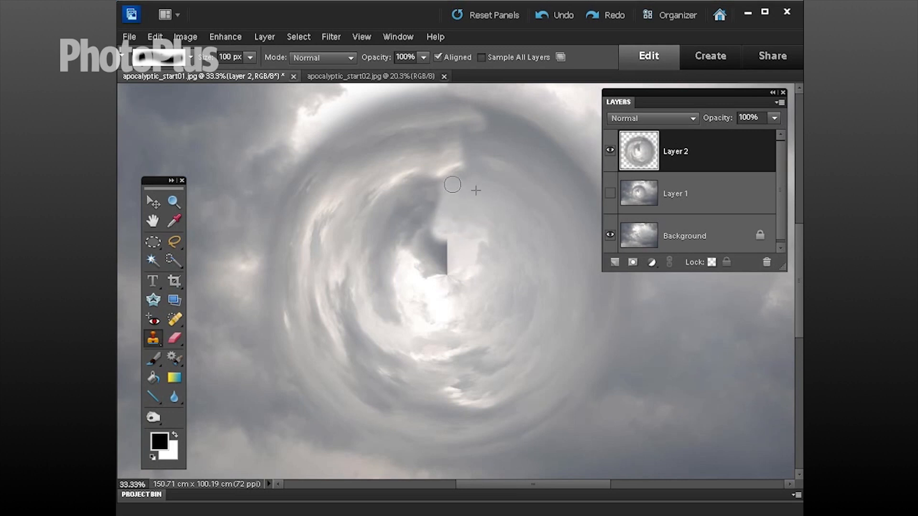
{"action": "mouse_move", "coordinate": [438, 203]}
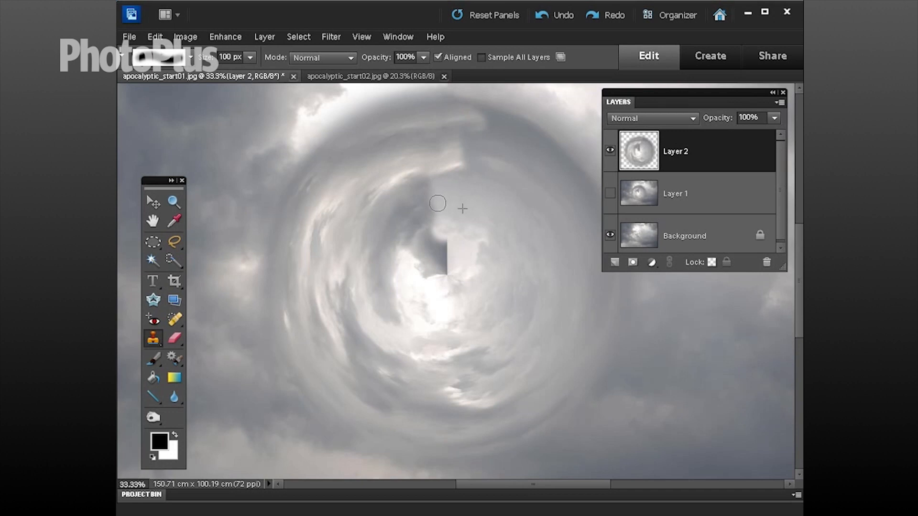
{"action": "mouse_move", "coordinate": [457, 192]}
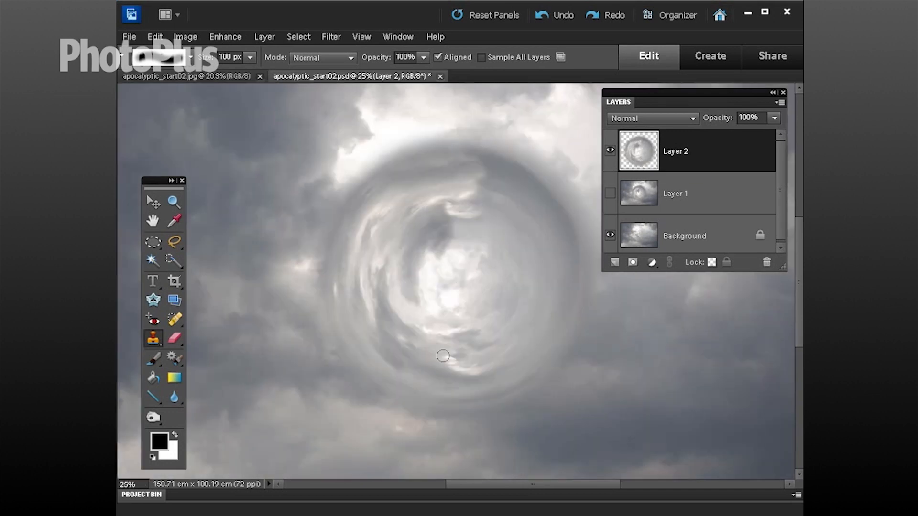
{"action": "mouse_move", "coordinate": [444, 179]}
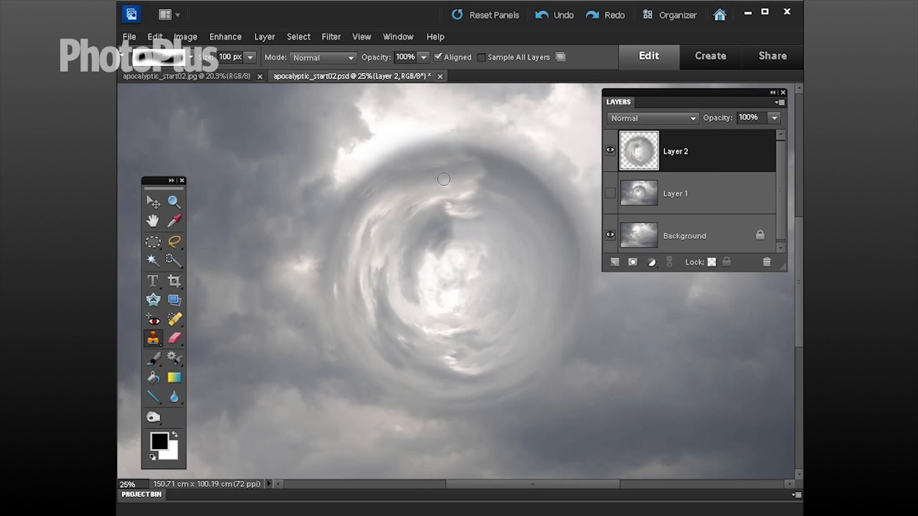
{"action": "mouse_move", "coordinate": [485, 203]}
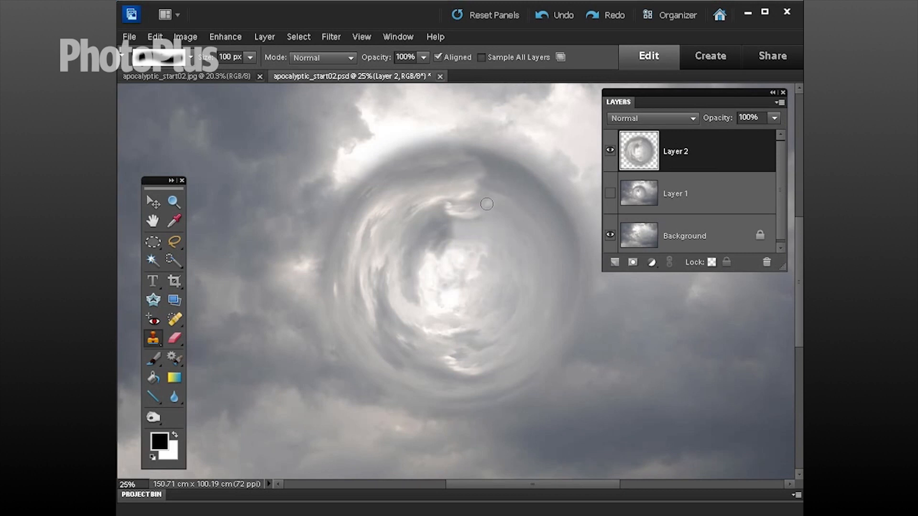
Step: Set Layer 2's blend mode to Lighten and toggle its visibility to compare
{"action": "left_click", "coordinate": [652, 117]}
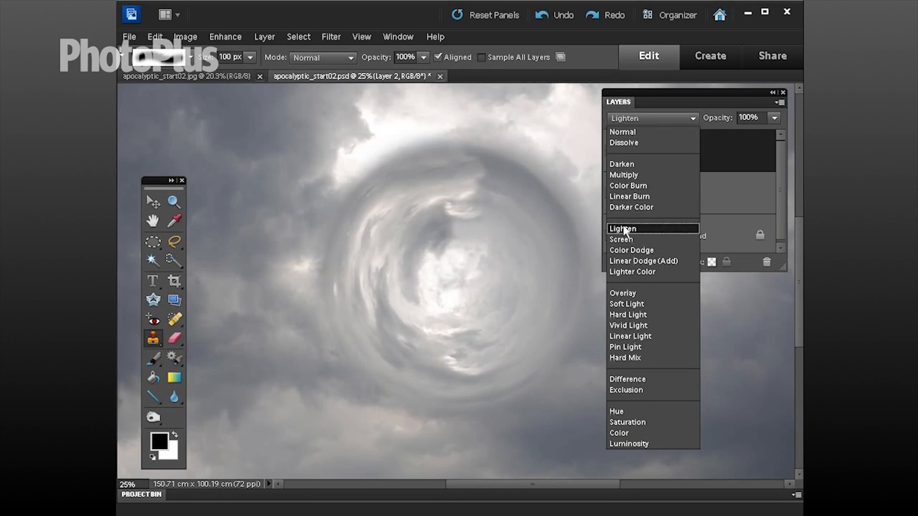
{"action": "left_click", "coordinate": [622, 229]}
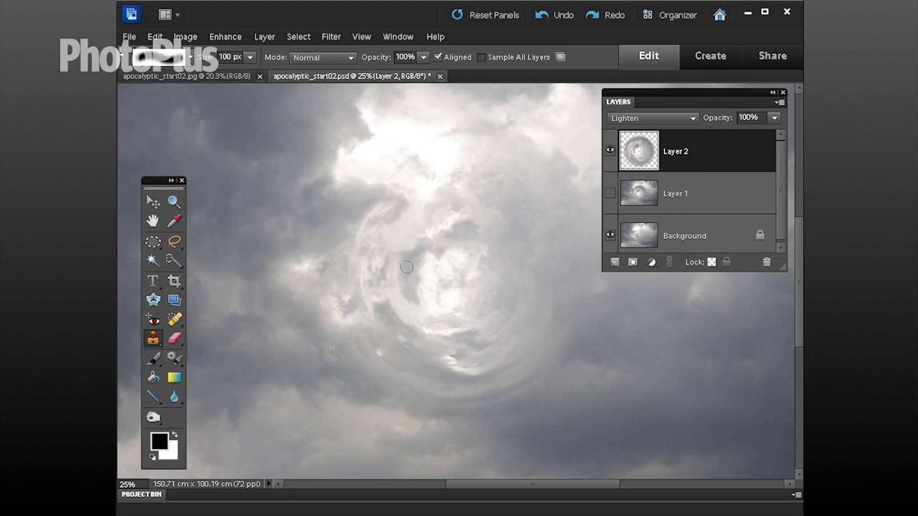
{"action": "mouse_move", "coordinate": [398, 233]}
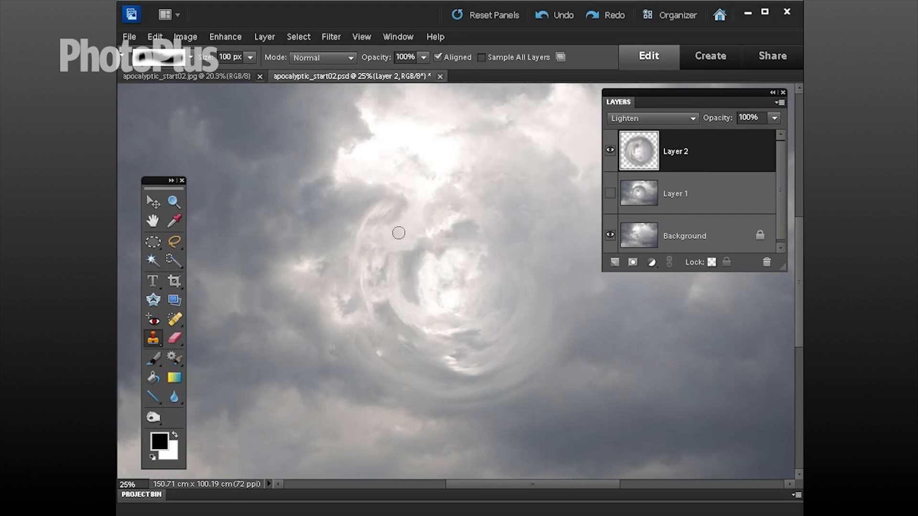
{"action": "mouse_move", "coordinate": [639, 232]}
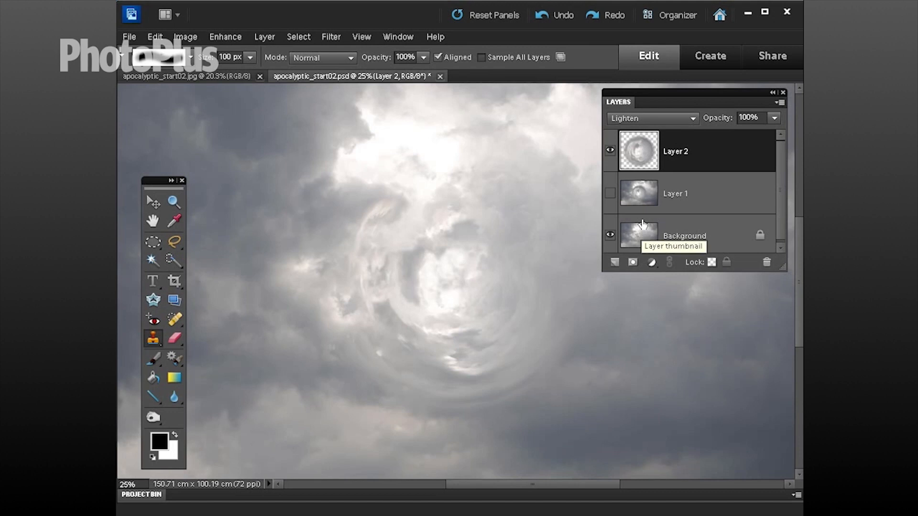
{"action": "left_click", "coordinate": [609, 149]}
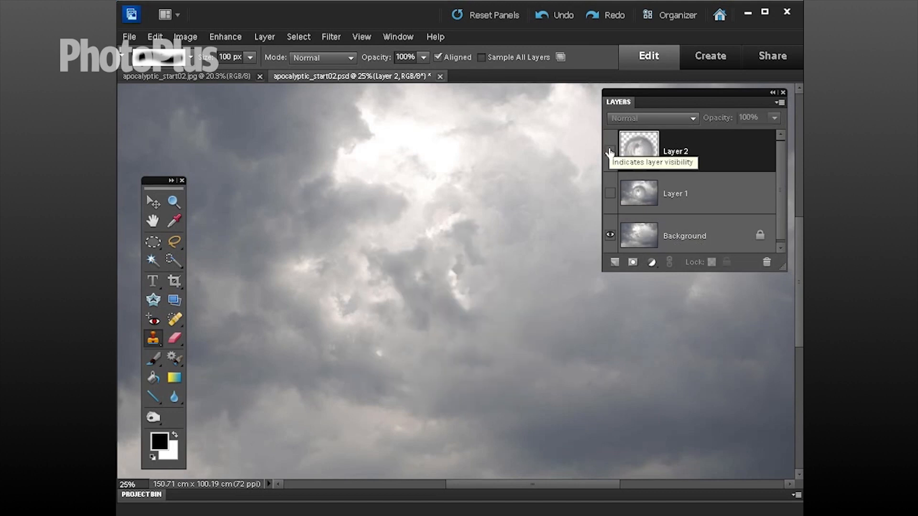
{"action": "left_click", "coordinate": [649, 117]}
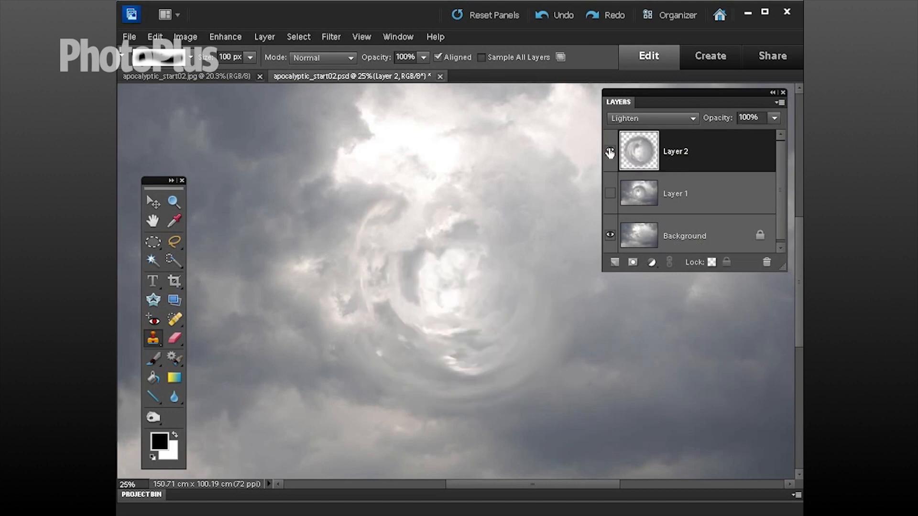
Step: Select the Background layer and choose the Elliptical Marquee Tool
{"action": "left_click", "coordinate": [609, 150]}
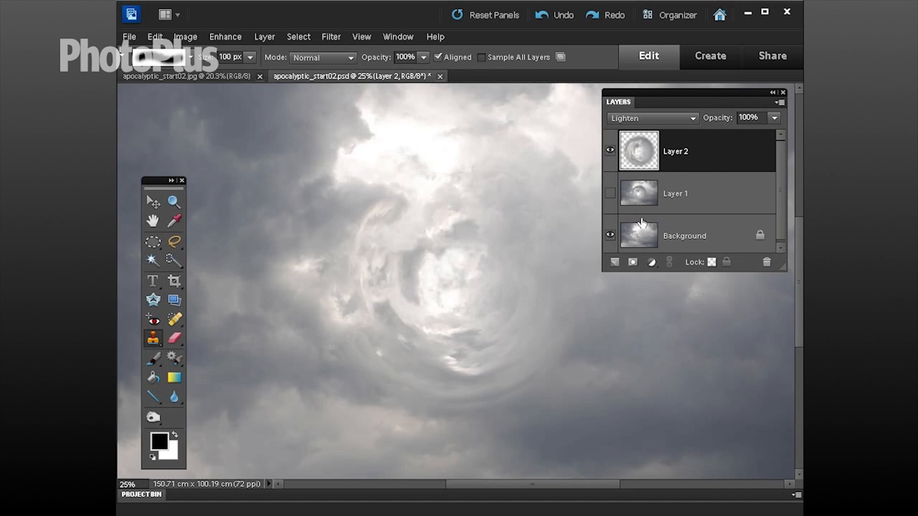
{"action": "left_click", "coordinate": [684, 235]}
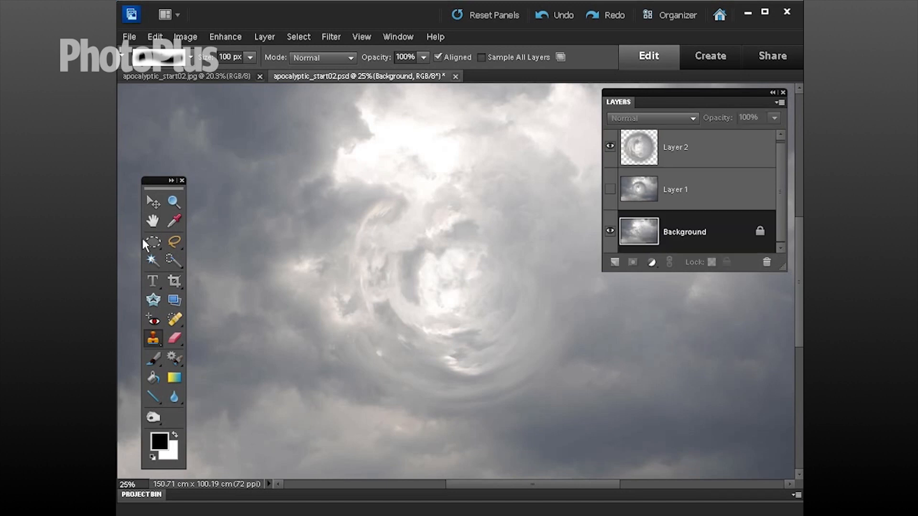
{"action": "left_click", "coordinate": [153, 242]}
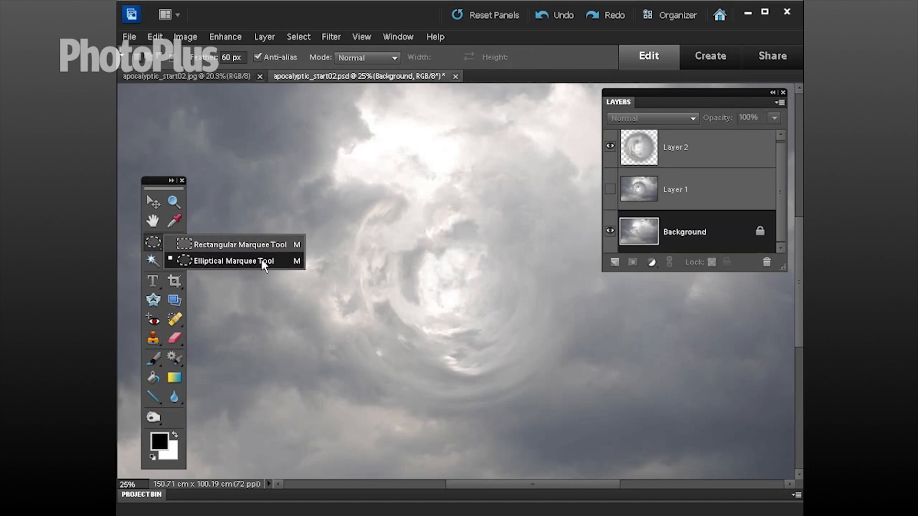
{"action": "left_click", "coordinate": [233, 261]}
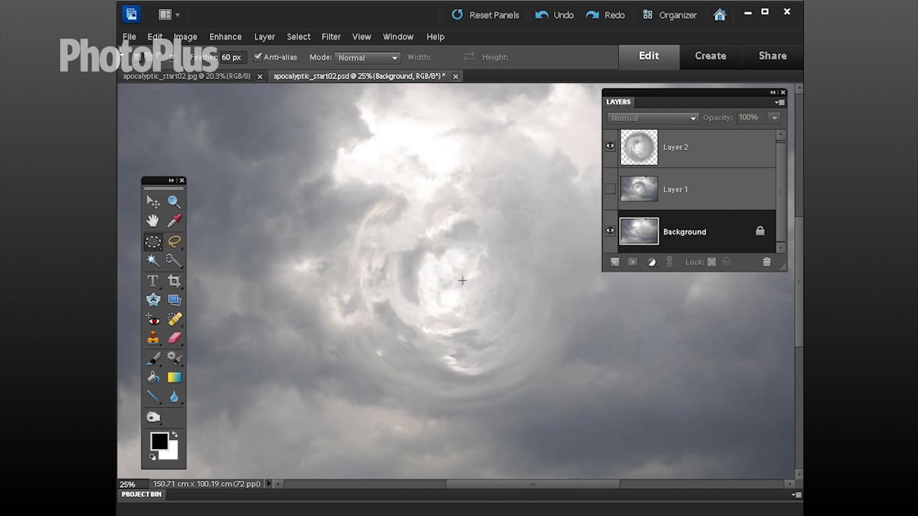
{"action": "mouse_move", "coordinate": [490, 318]}
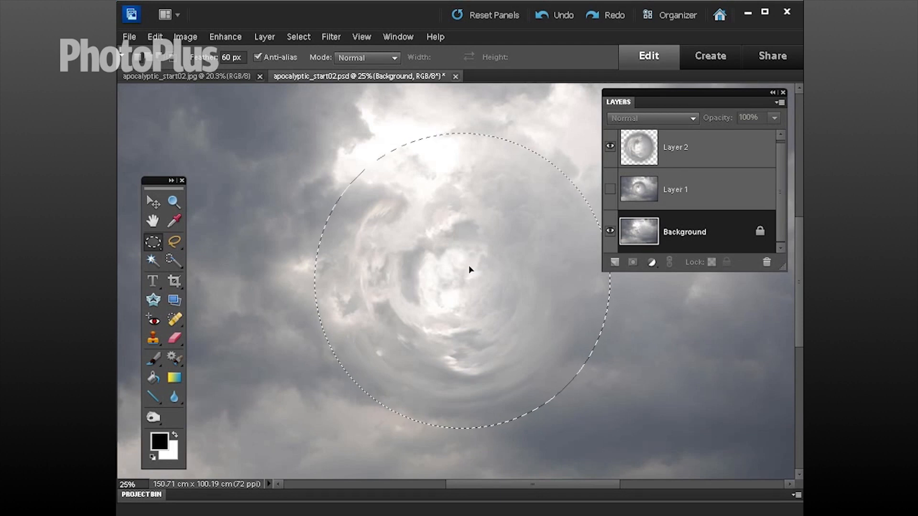
{"action": "mouse_move", "coordinate": [298, 36]}
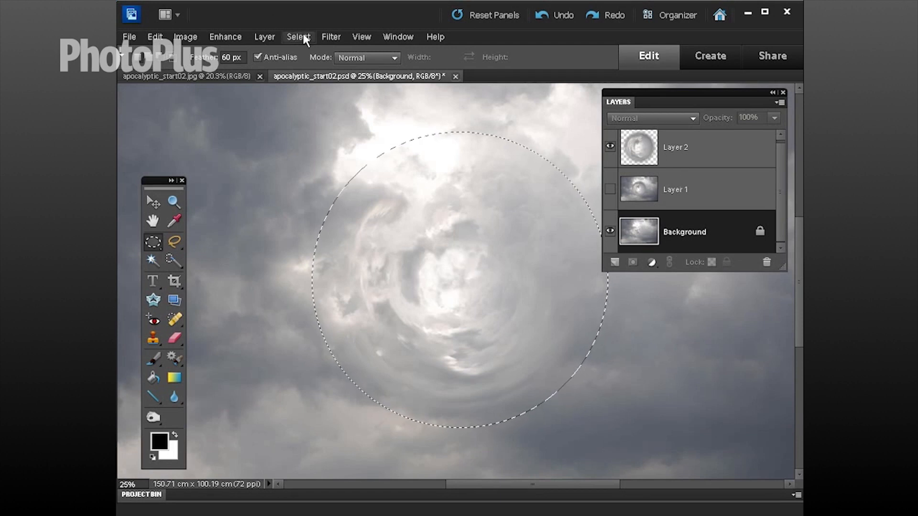
Step: Resize the feathered circle around the vortex with Transform Selection, then start another resize
{"action": "left_click", "coordinate": [298, 37]}
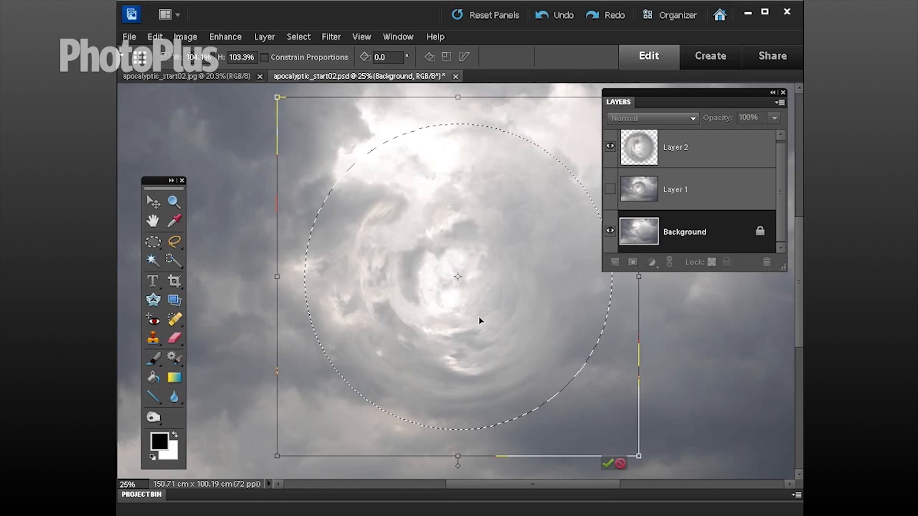
{"action": "left_click", "coordinate": [606, 463]}
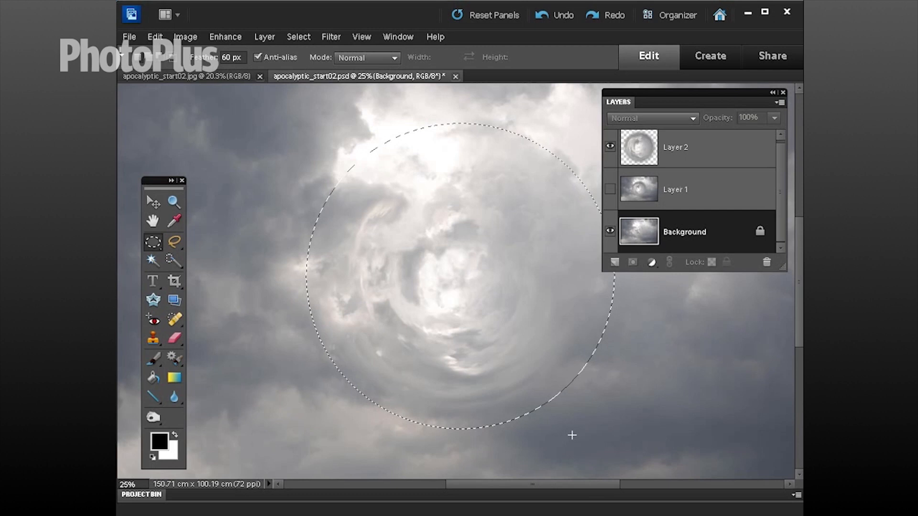
{"action": "left_click", "coordinate": [297, 36]}
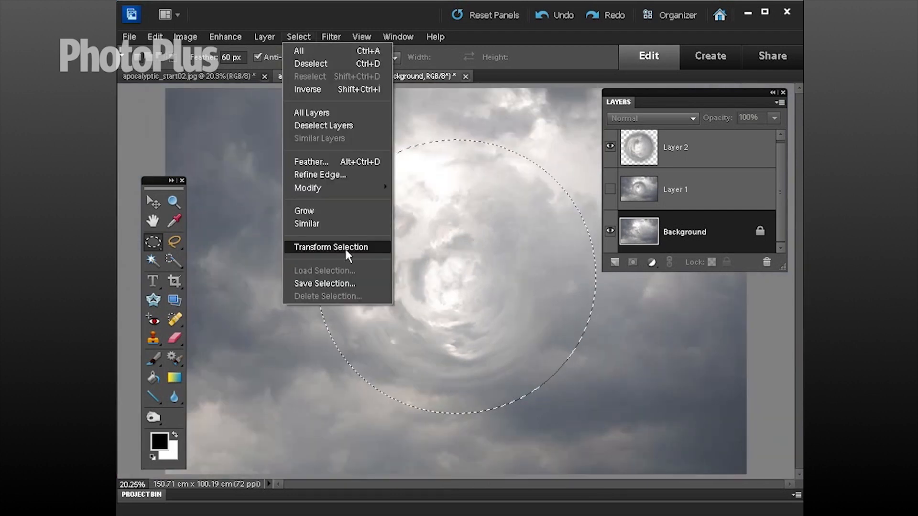
{"action": "left_click", "coordinate": [330, 246]}
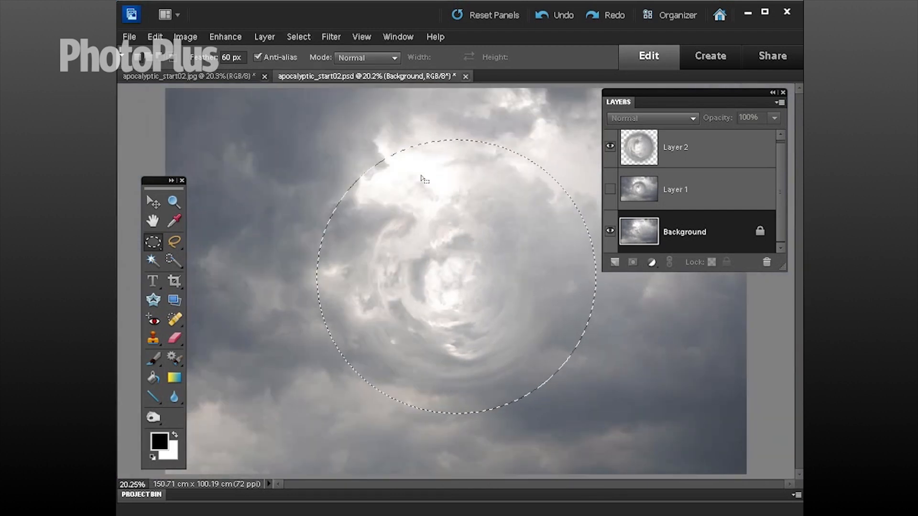
{"action": "mouse_move", "coordinate": [575, 182]}
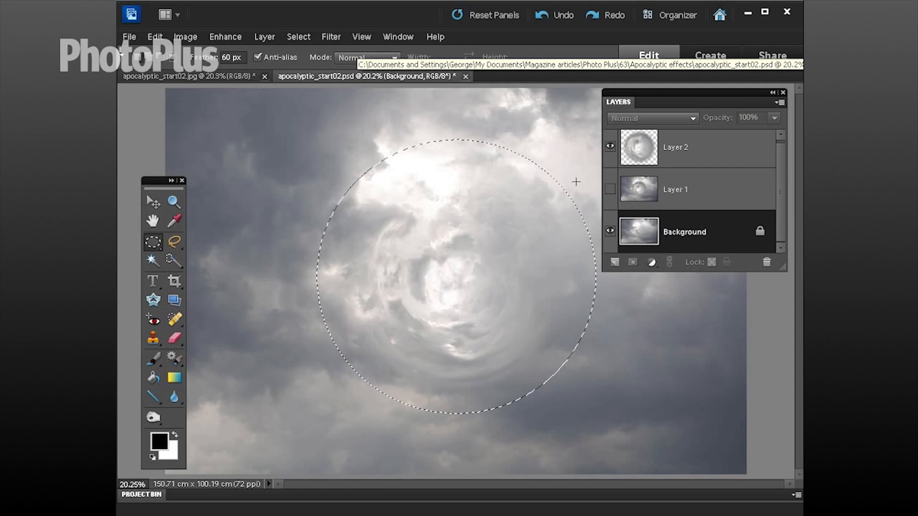
Step: Twirl the Background clouds inside the circle with a 105° angle
{"action": "left_click", "coordinate": [331, 36]}
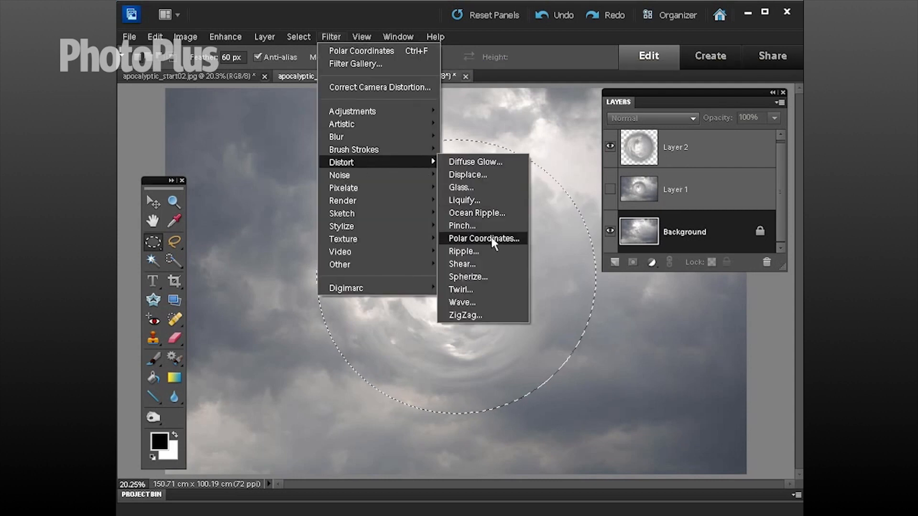
{"action": "left_click", "coordinate": [461, 289]}
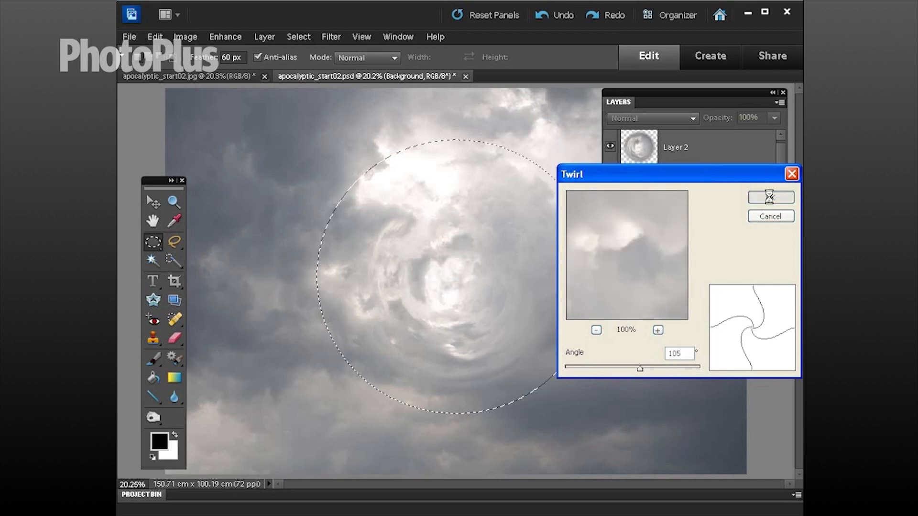
{"action": "left_click", "coordinate": [770, 197]}
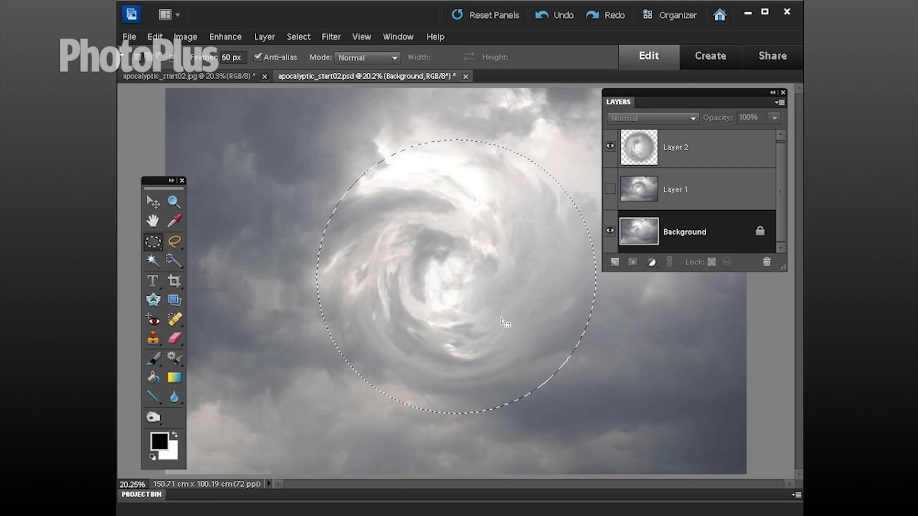
{"action": "mouse_move", "coordinate": [647, 239]}
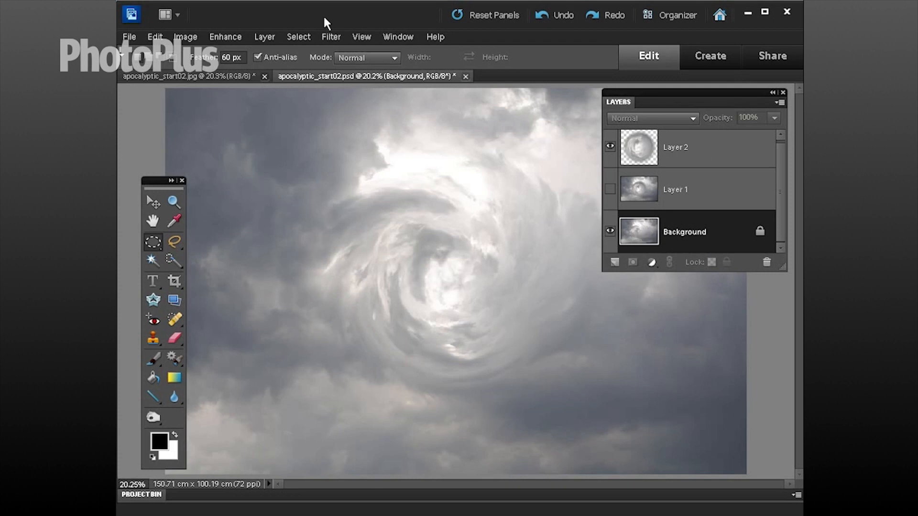
{"action": "left_click", "coordinate": [263, 36]}
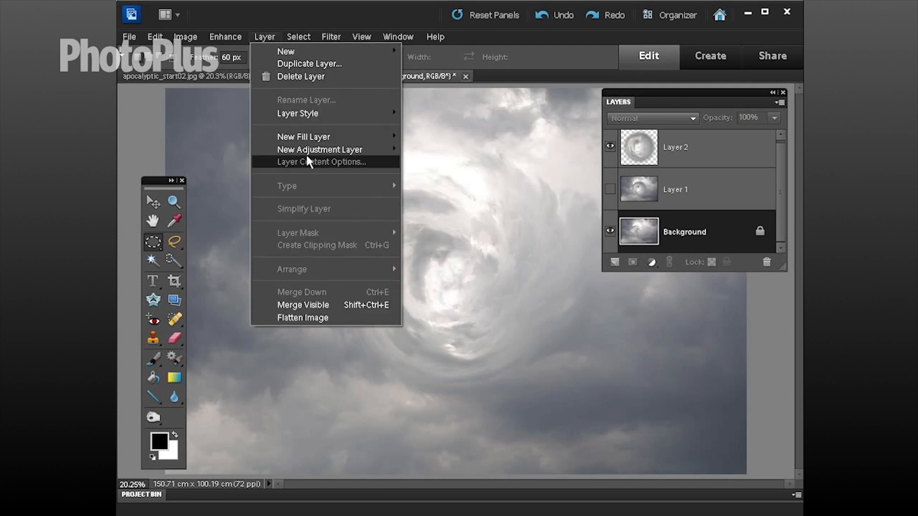
Step: Add a Levels 1 adjustment layer with input levels 60 and 0.87
{"action": "left_click", "coordinate": [320, 149]}
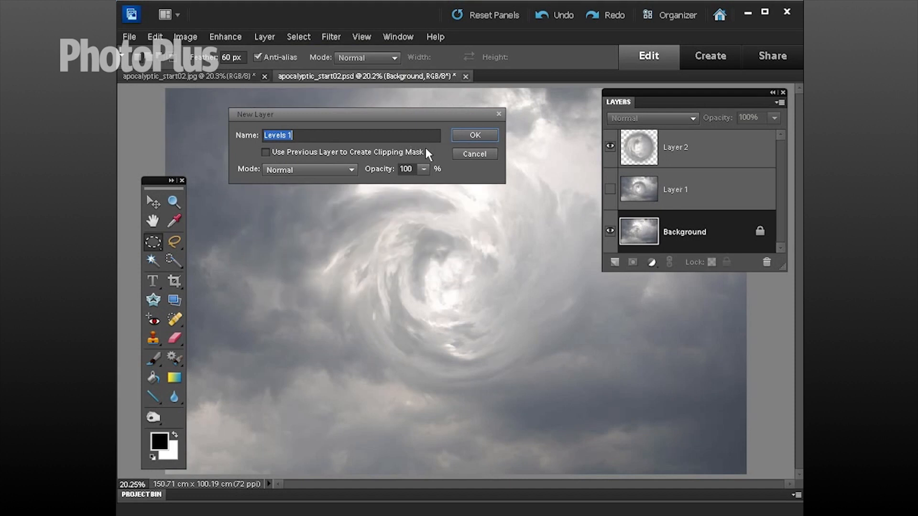
{"action": "left_click", "coordinate": [474, 135]}
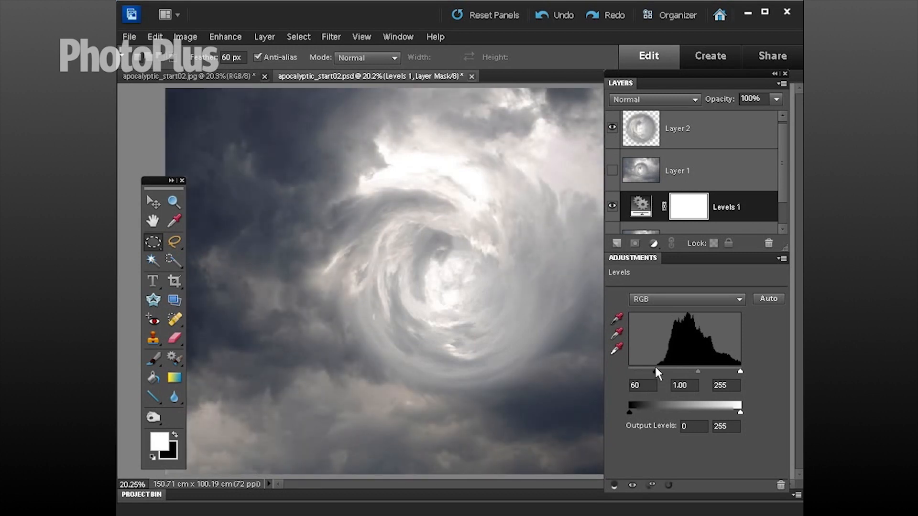
{"action": "mouse_move", "coordinate": [672, 385]}
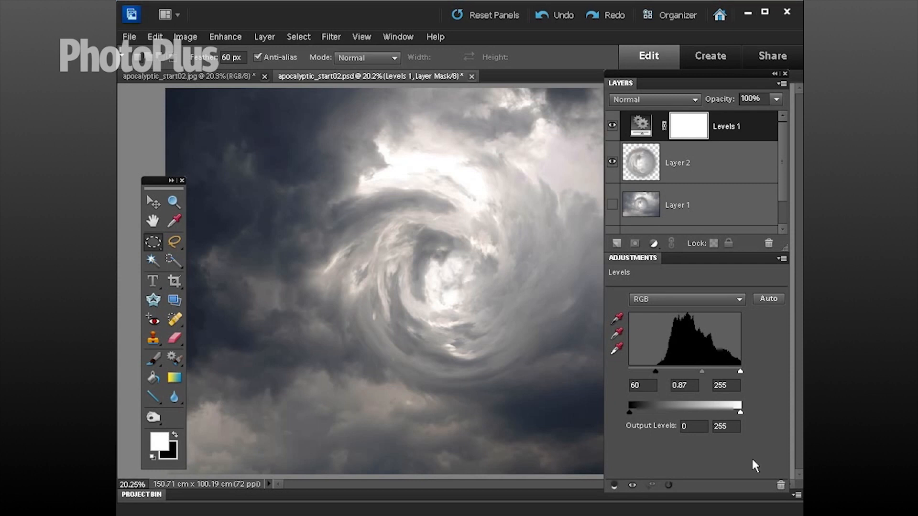
{"action": "left_click", "coordinate": [654, 243]}
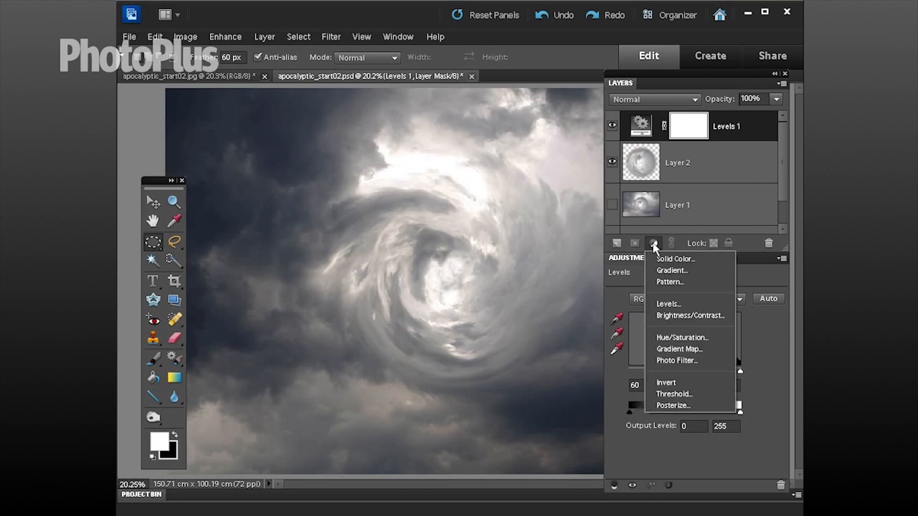
{"action": "mouse_move", "coordinate": [667, 307]}
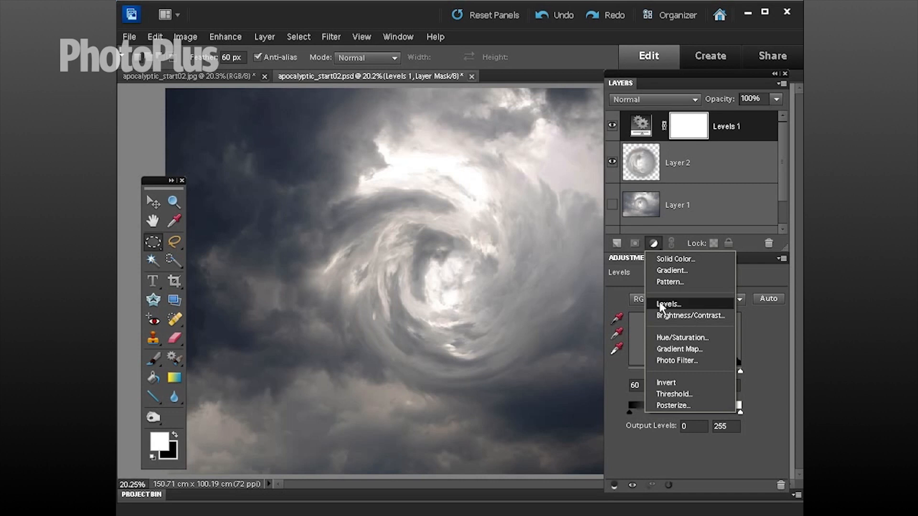
Step: Add a colorized Hue/Saturation layer that tints the vortex reddish at saturation 25
{"action": "left_click", "coordinate": [682, 337]}
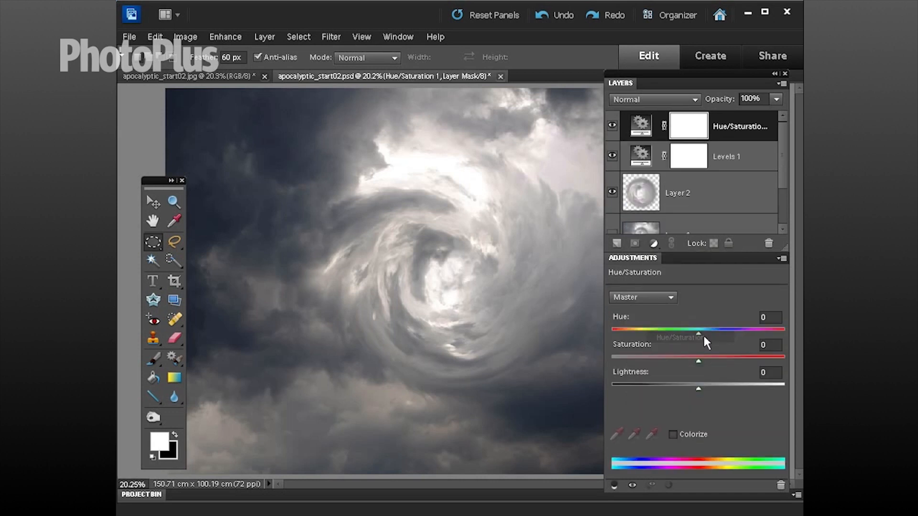
{"action": "mouse_move", "coordinate": [264, 36]}
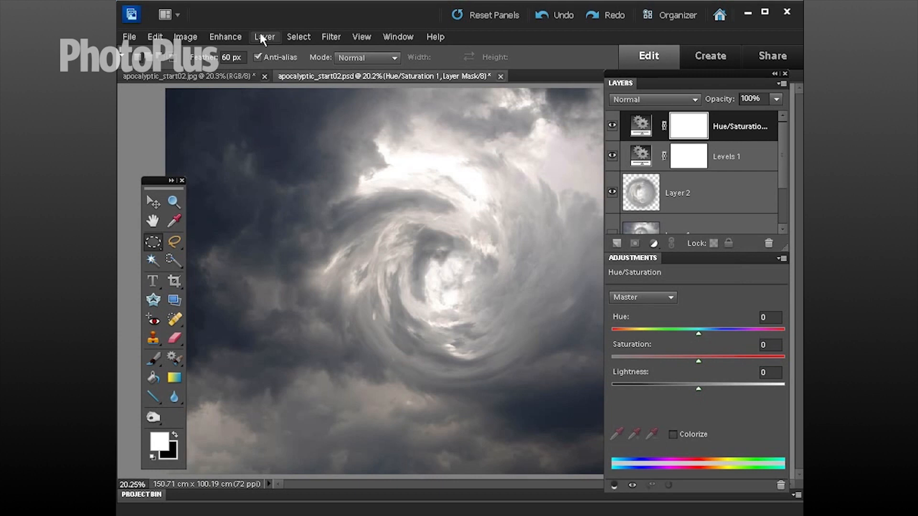
{"action": "mouse_move", "coordinate": [677, 445]}
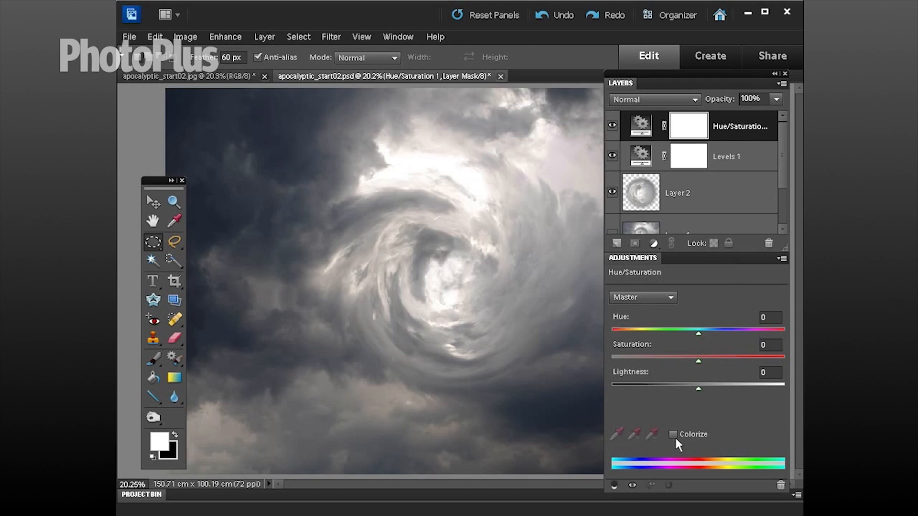
{"action": "left_click", "coordinate": [672, 435]}
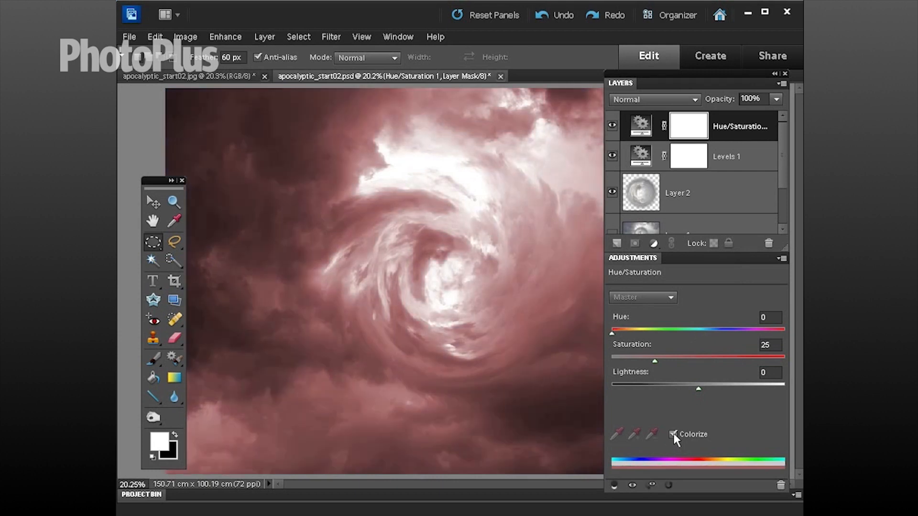
{"action": "left_click", "coordinate": [674, 435]}
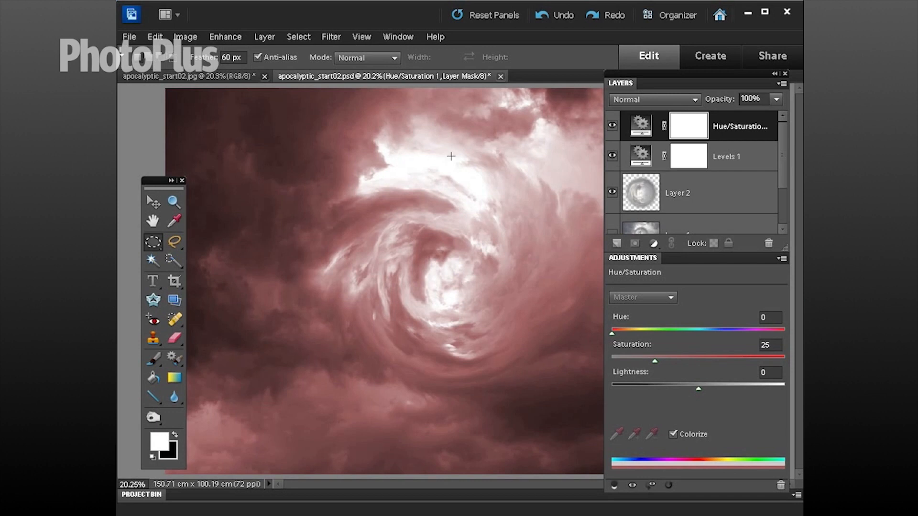
{"action": "mouse_move", "coordinate": [492, 193]}
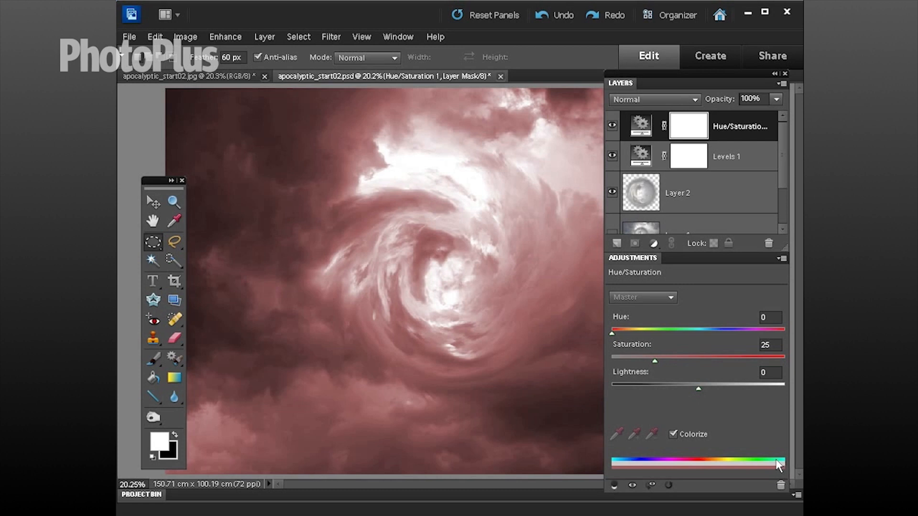
{"action": "mouse_move", "coordinate": [613, 340]}
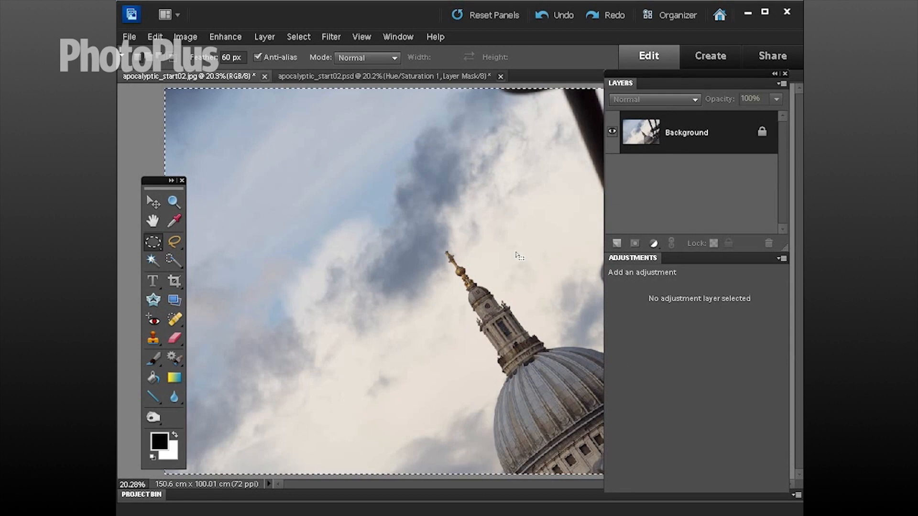
{"action": "mouse_move", "coordinate": [349, 148]}
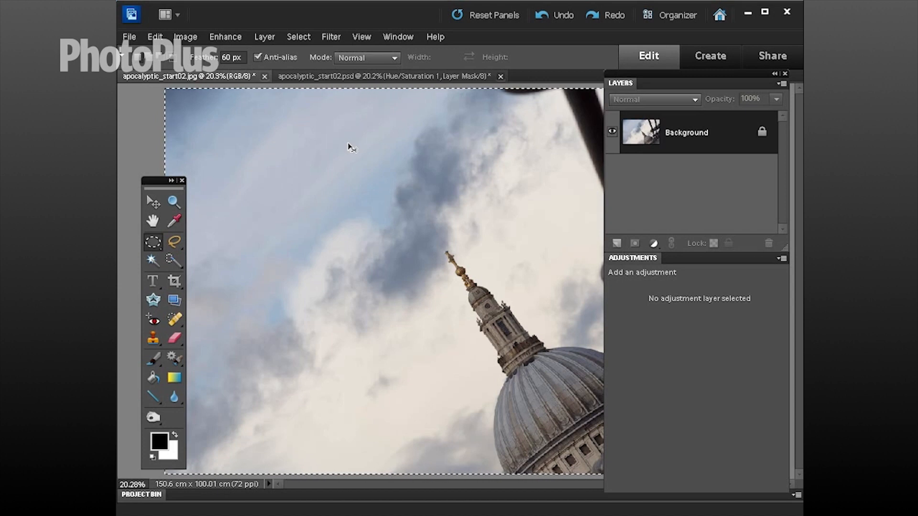
Step: Paste the tilted dome and railing photo into the vortex document as Layer 3
{"action": "left_click", "coordinate": [386, 76]}
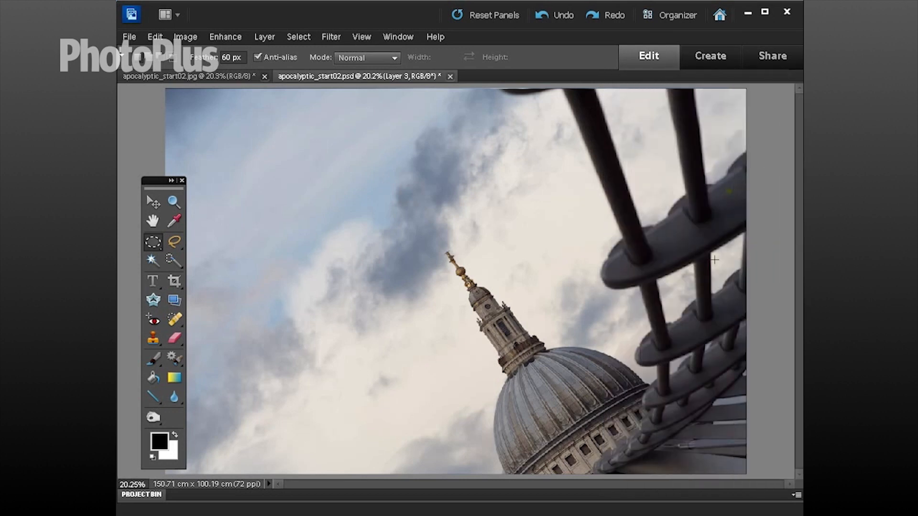
Step: Hide the Magic Wand-selected sky with a Layer 3 mask and zoom to the railing edge
{"action": "left_click", "coordinate": [151, 259]}
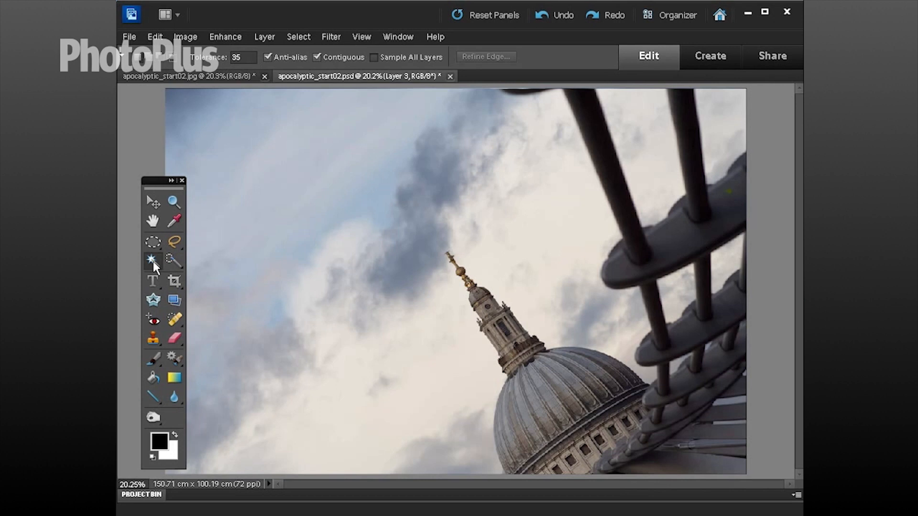
{"action": "mouse_move", "coordinate": [151, 260]}
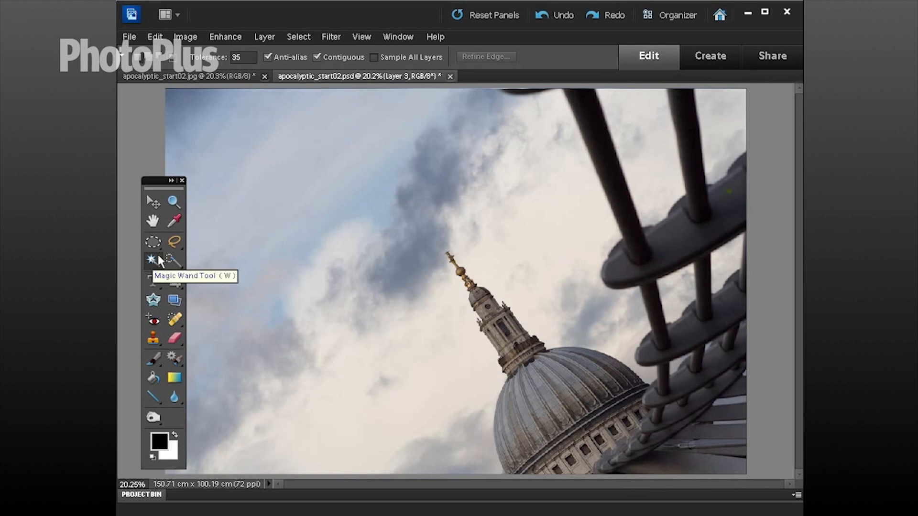
{"action": "mouse_move", "coordinate": [206, 63]}
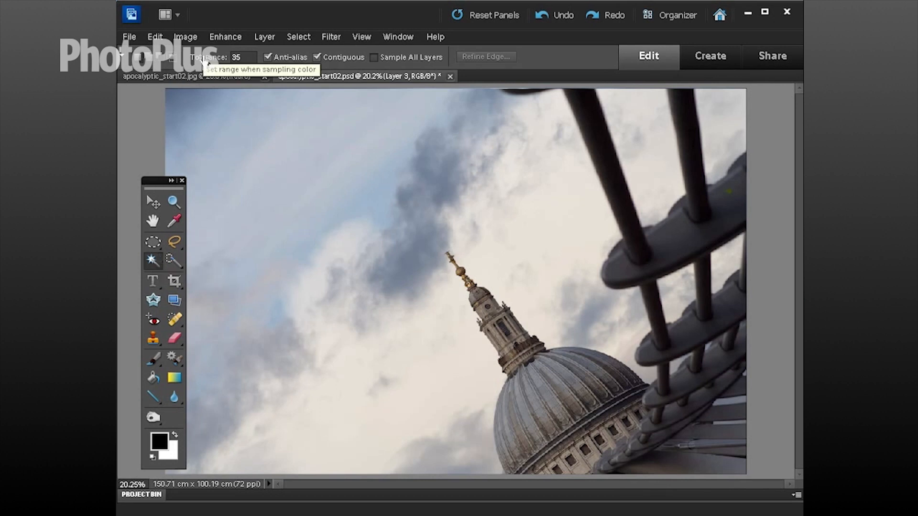
{"action": "mouse_move", "coordinate": [318, 57]}
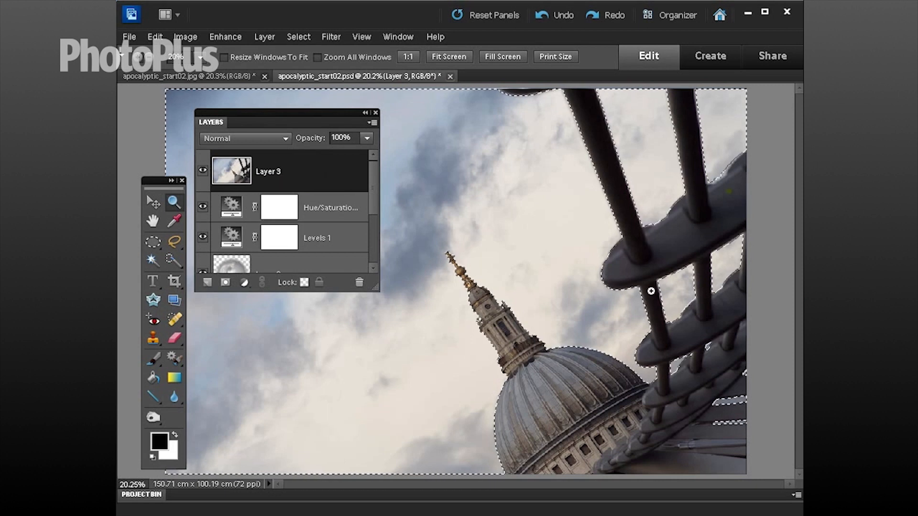
{"action": "left_click", "coordinate": [264, 36]}
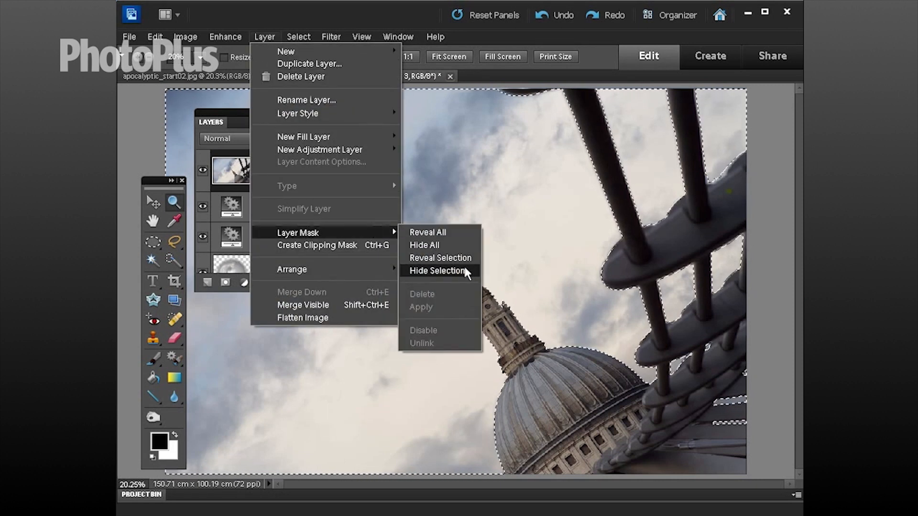
{"action": "left_click", "coordinate": [437, 271]}
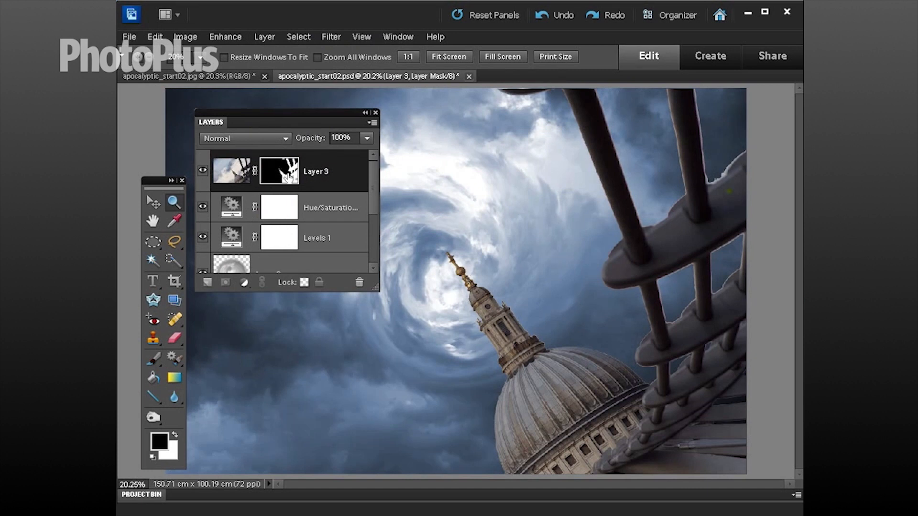
{"action": "left_click", "coordinate": [153, 358]}
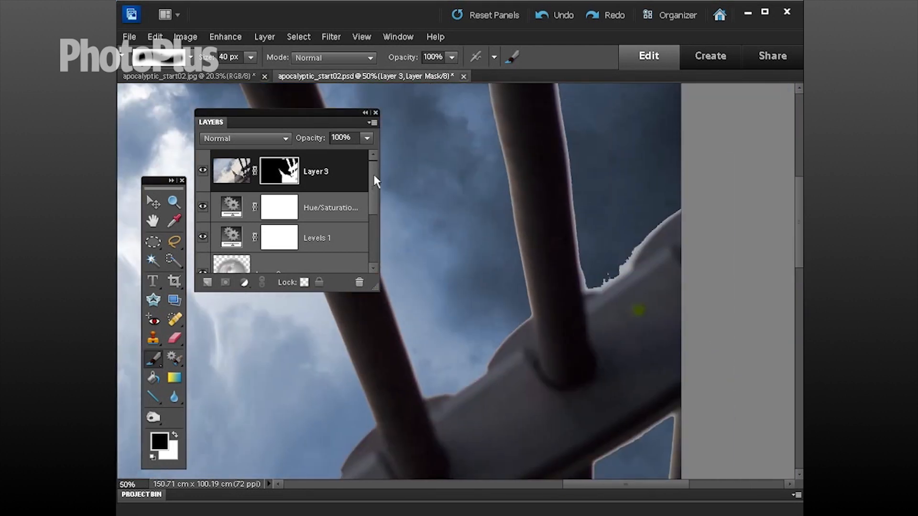
{"action": "mouse_move", "coordinate": [432, 256]}
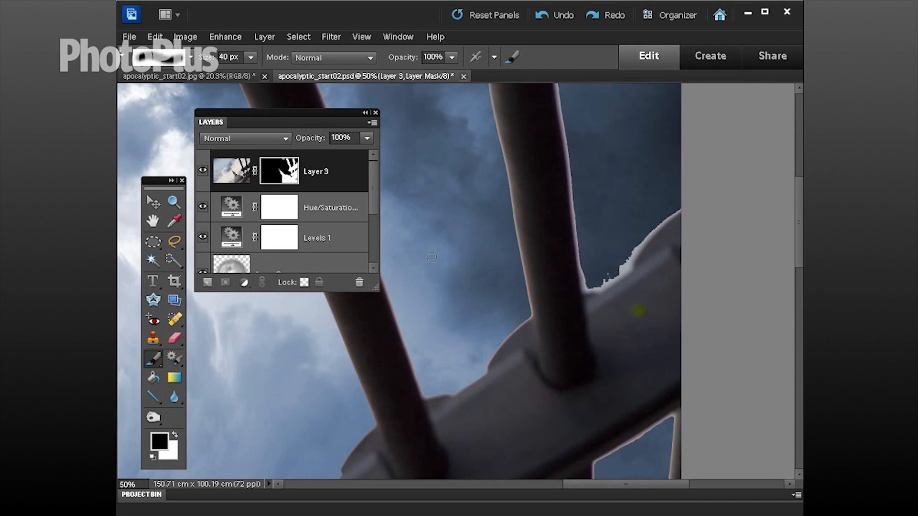
{"action": "mouse_move", "coordinate": [565, 184]}
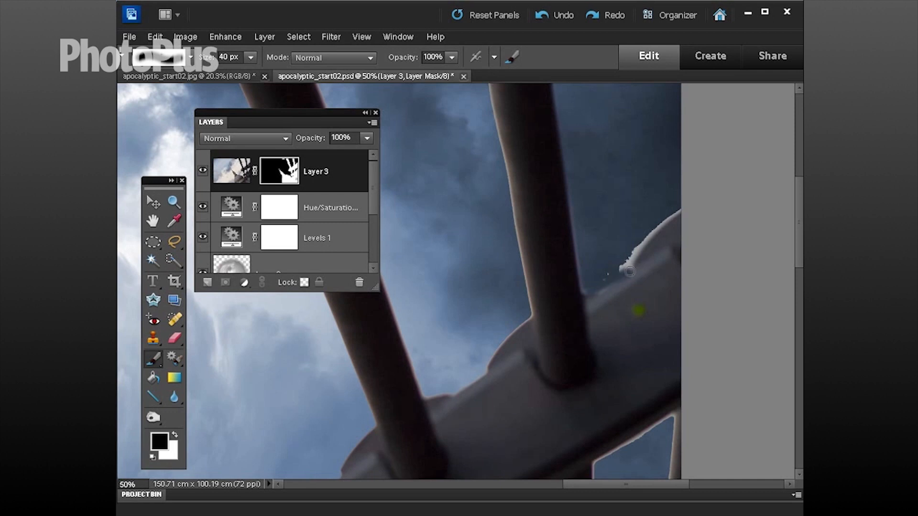
{"action": "mouse_move", "coordinate": [655, 227]}
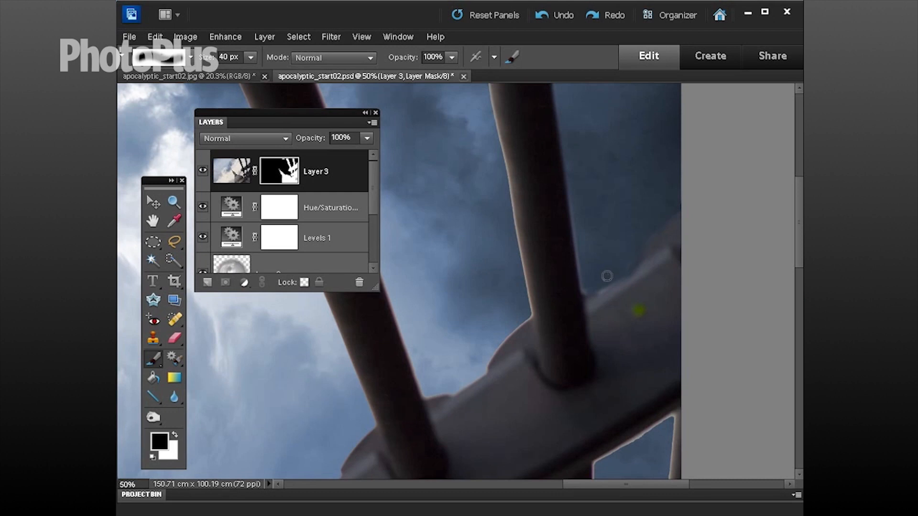
{"action": "mouse_move", "coordinate": [660, 222]}
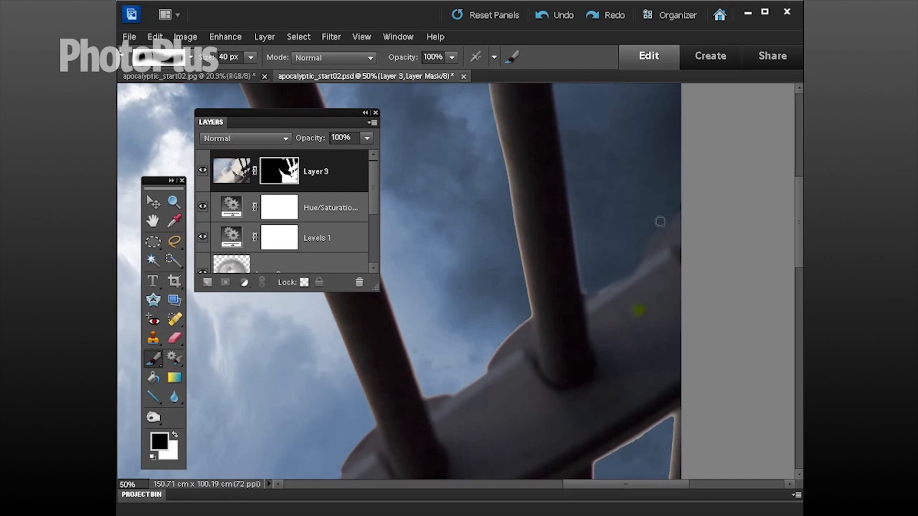
Step: In apocalyptic_start07.psd, target the Hue/Saturation mask to paint the dome out of the tint
{"action": "left_click", "coordinate": [568, 76]}
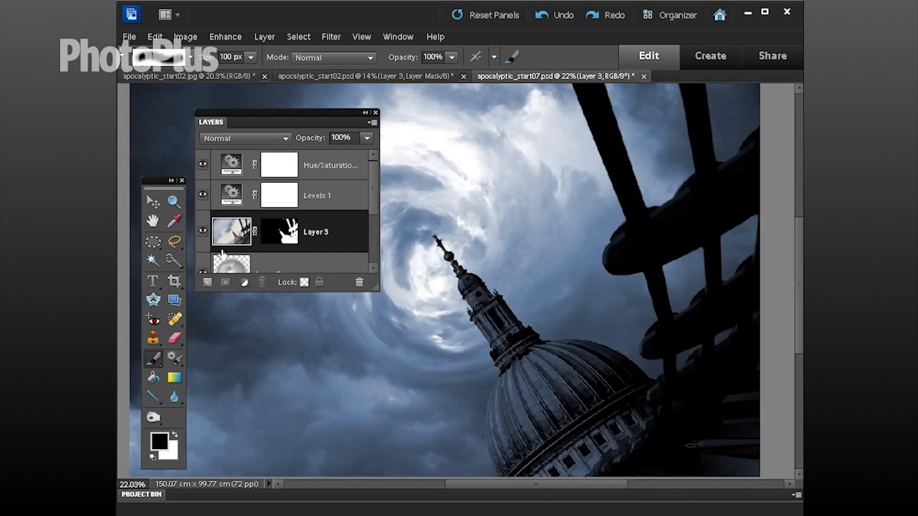
{"action": "mouse_move", "coordinate": [280, 165]}
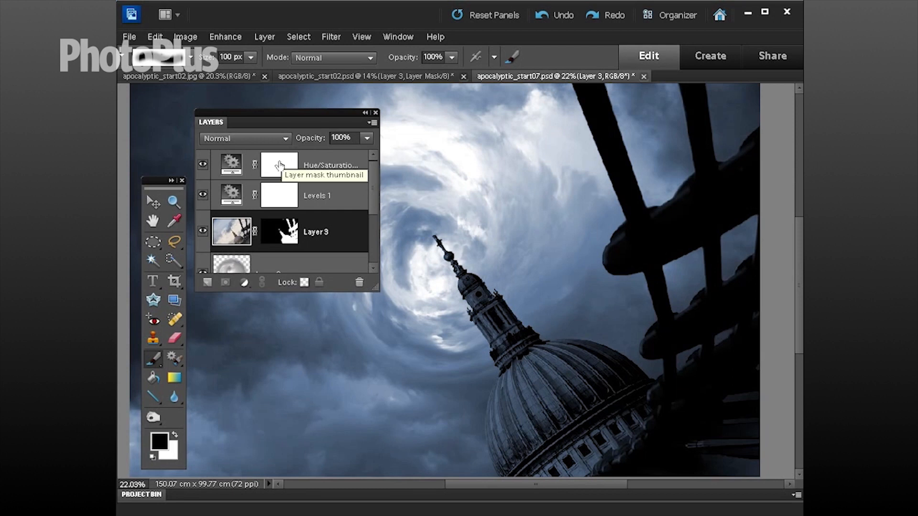
{"action": "left_click", "coordinate": [279, 164]}
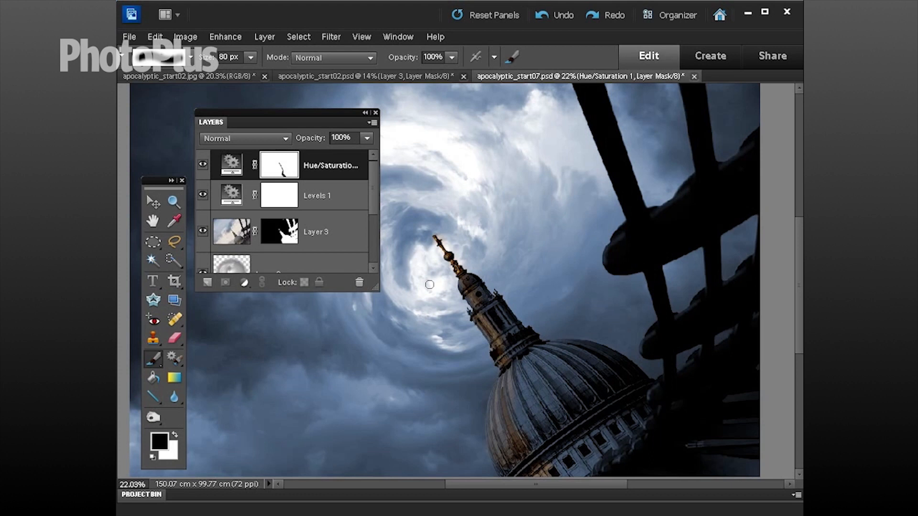
Step: Fill Layer 4 with grey rendered clouds using Filter > Render > Clouds
{"action": "left_click", "coordinate": [206, 282]}
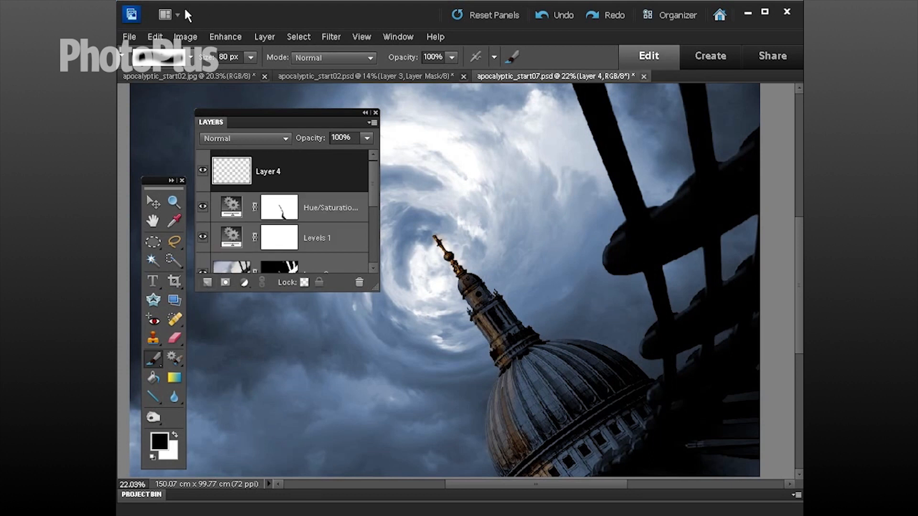
{"action": "left_click", "coordinate": [330, 36]}
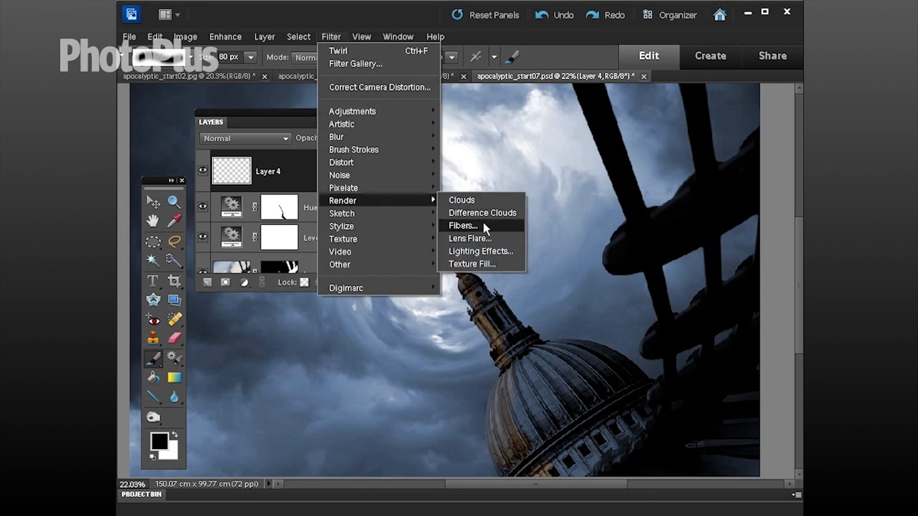
{"action": "left_click", "coordinate": [461, 200]}
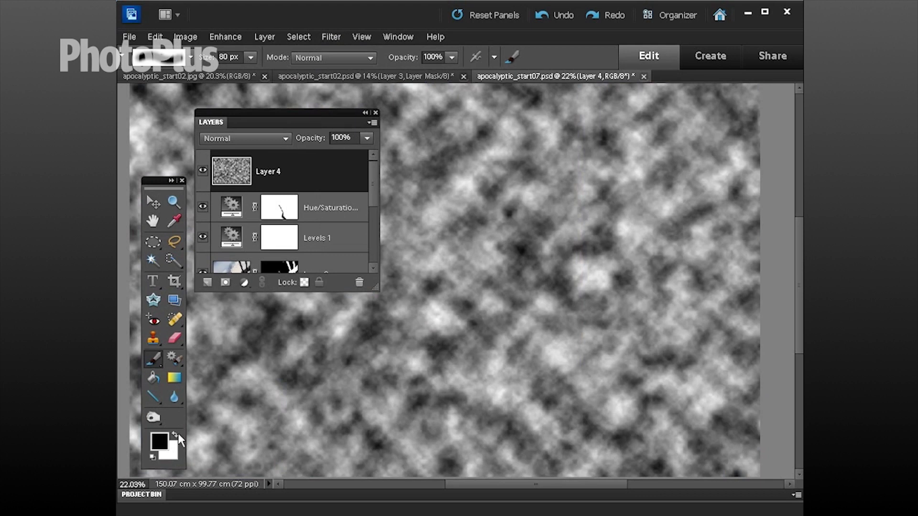
{"action": "mouse_move", "coordinate": [326, 16]}
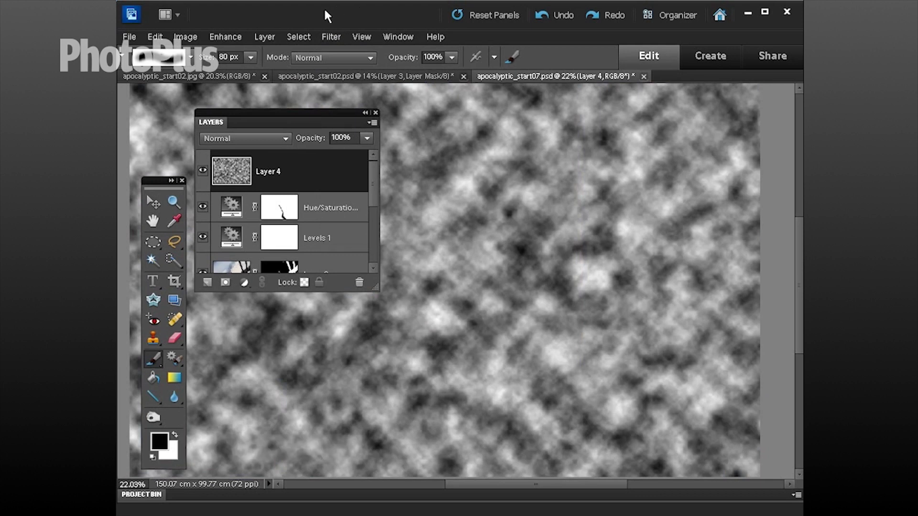
Step: Add 400% Gaussian monochromatic noise to the cloud layer
{"action": "left_click", "coordinate": [330, 36]}
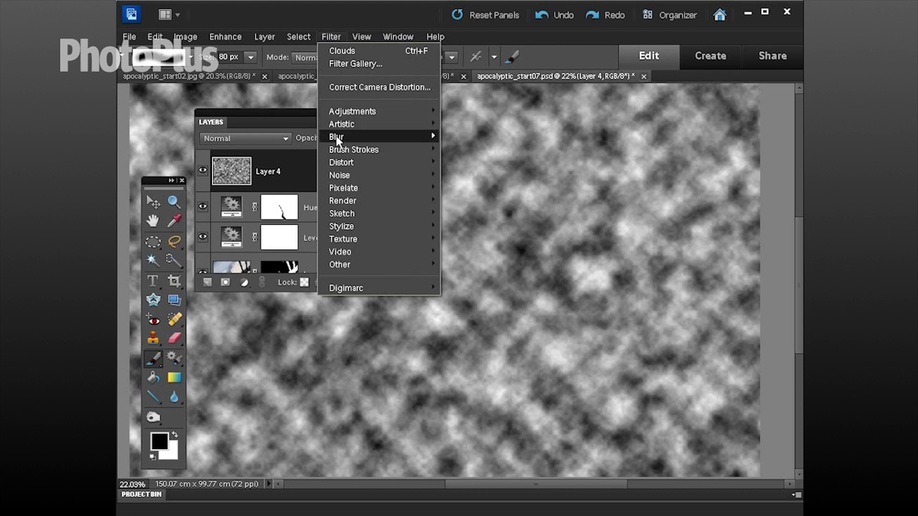
{"action": "mouse_move", "coordinate": [340, 174]}
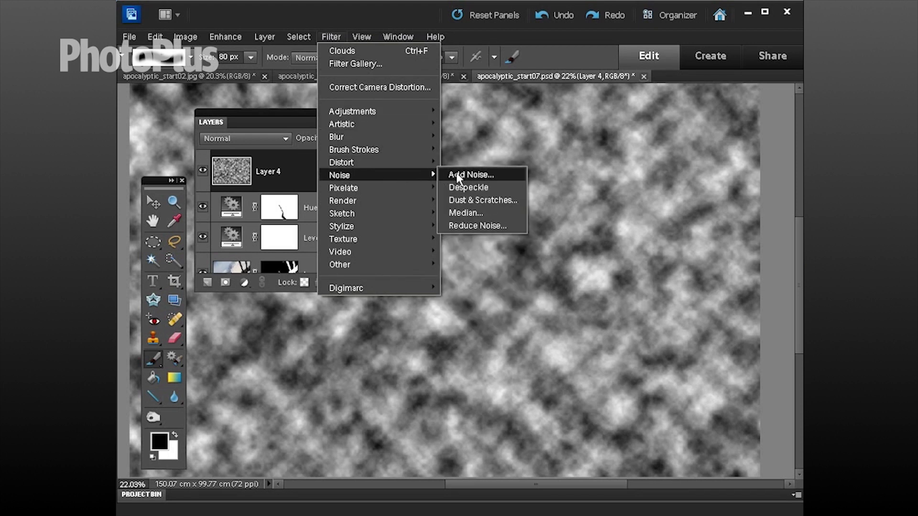
{"action": "left_click", "coordinate": [470, 175]}
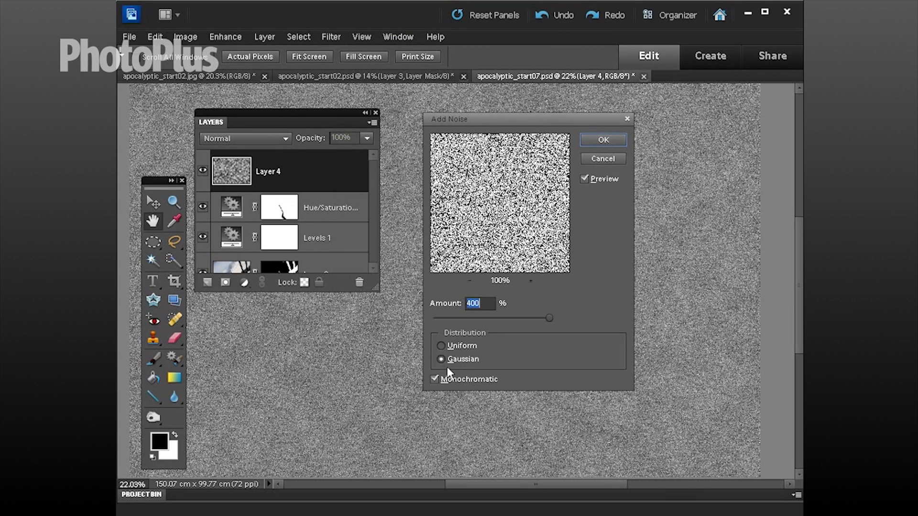
{"action": "mouse_move", "coordinate": [603, 141]}
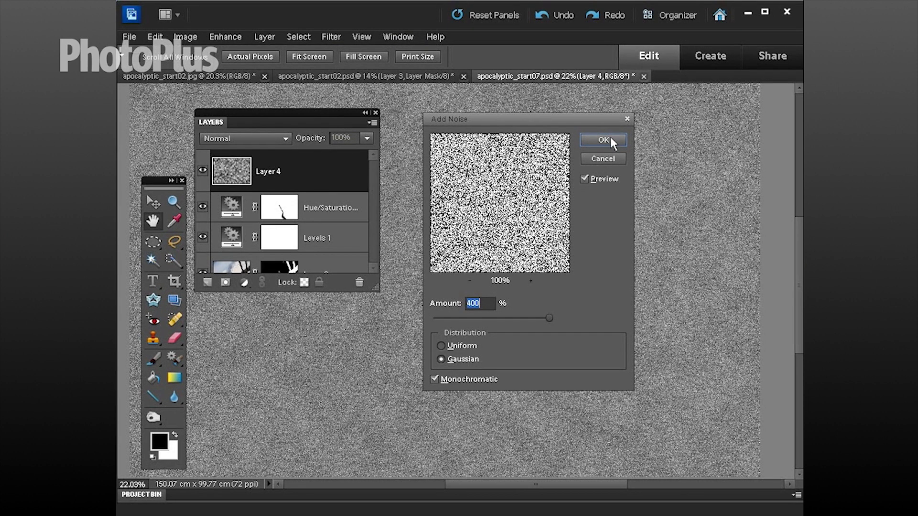
{"action": "left_click", "coordinate": [603, 139]}
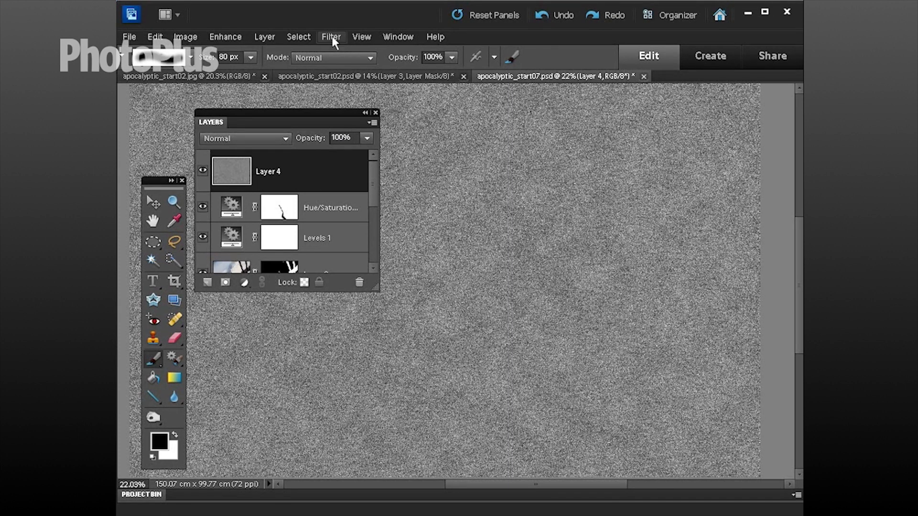
Step: Apply a 1.8 px Gaussian Blur, then a -40°, 100 px Motion Blur
{"action": "left_click", "coordinate": [331, 36]}
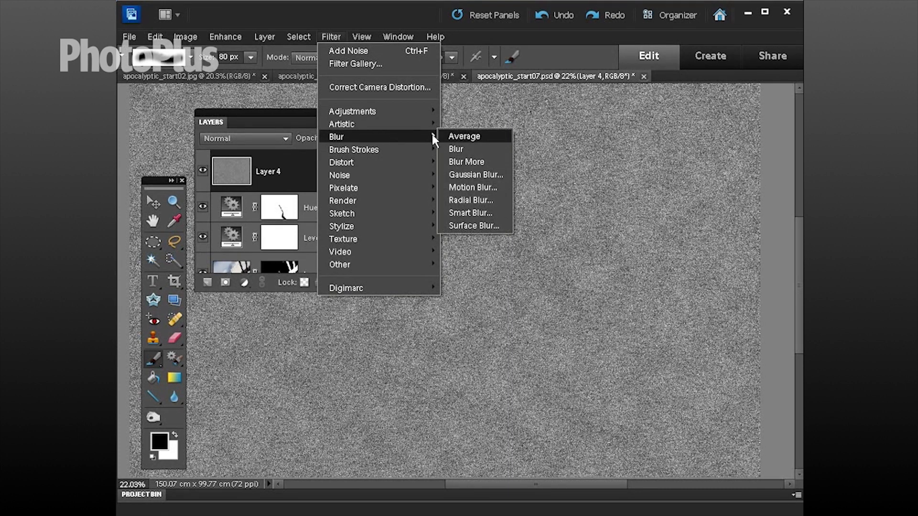
{"action": "left_click", "coordinate": [475, 175]}
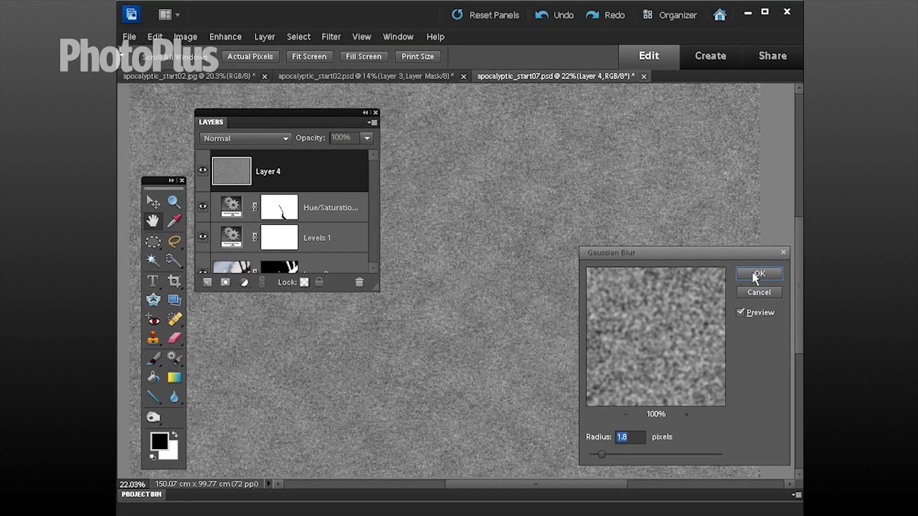
{"action": "left_click", "coordinate": [331, 37]}
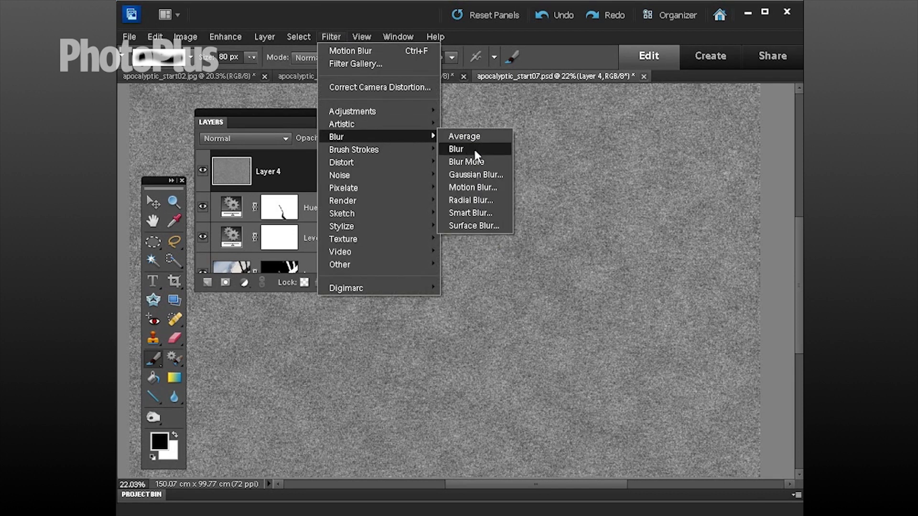
{"action": "left_click", "coordinate": [473, 187]}
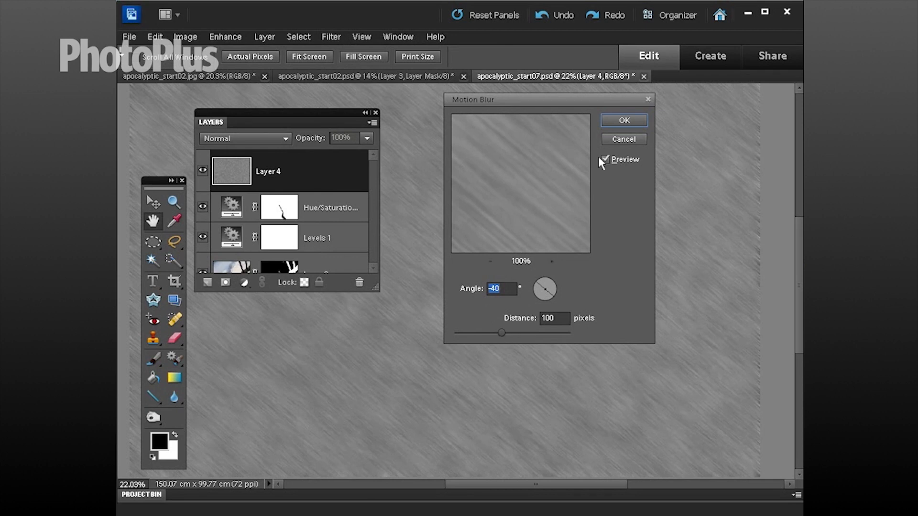
{"action": "left_click", "coordinate": [623, 120]}
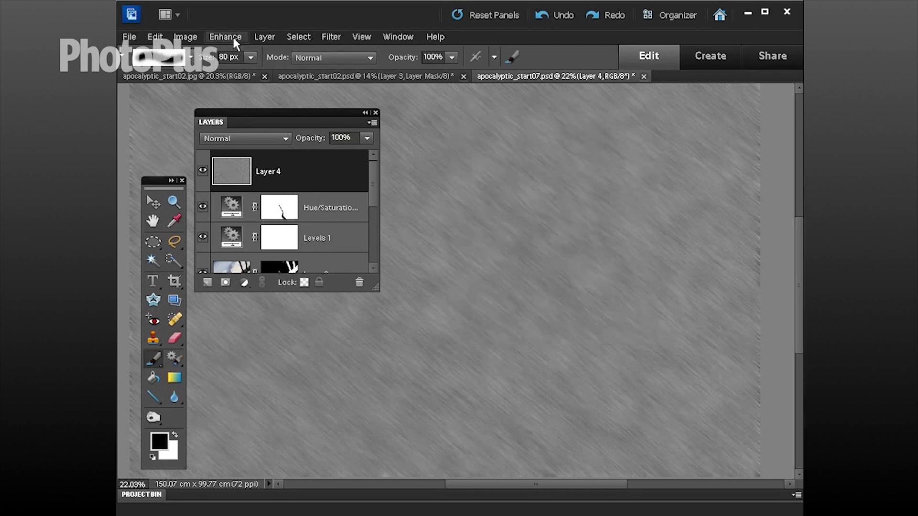
Step: Boost Layer 4's contrast and paste its streak texture into its own layer mask
{"action": "left_click", "coordinate": [224, 36]}
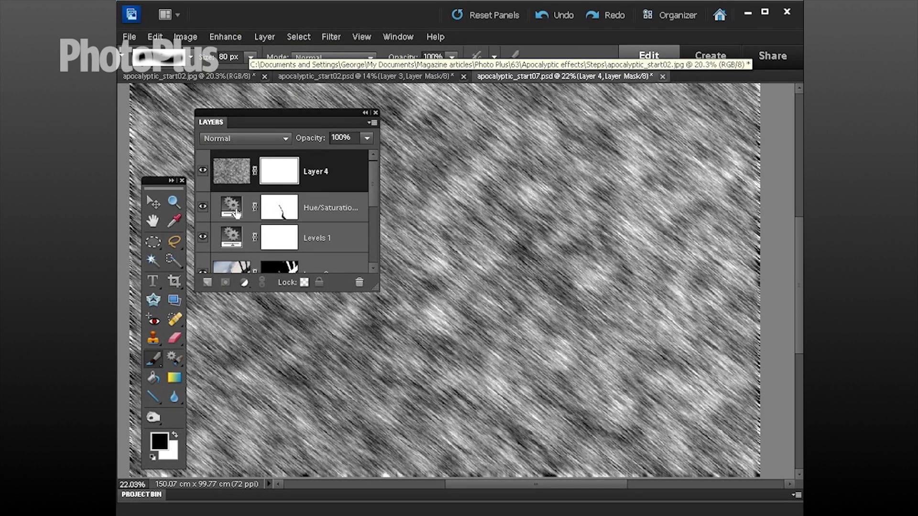
{"action": "left_click", "coordinate": [231, 170]}
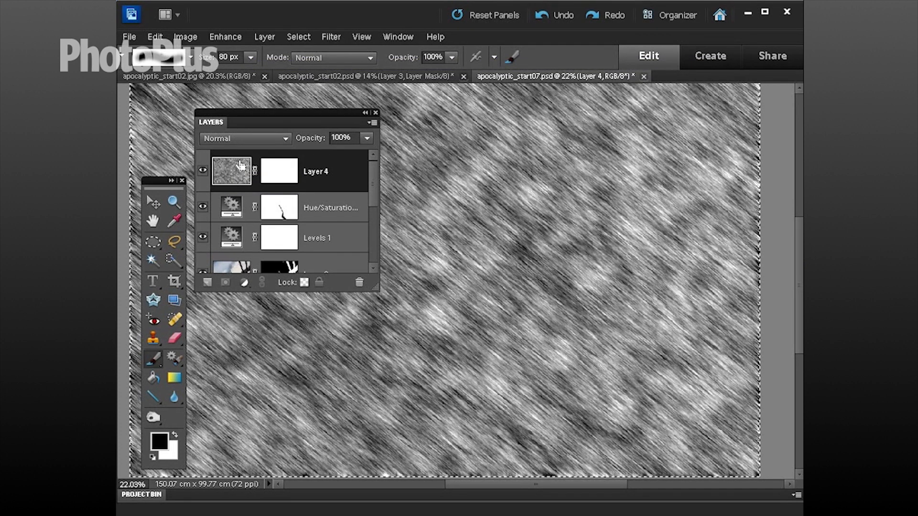
{"action": "left_click", "coordinate": [279, 170]}
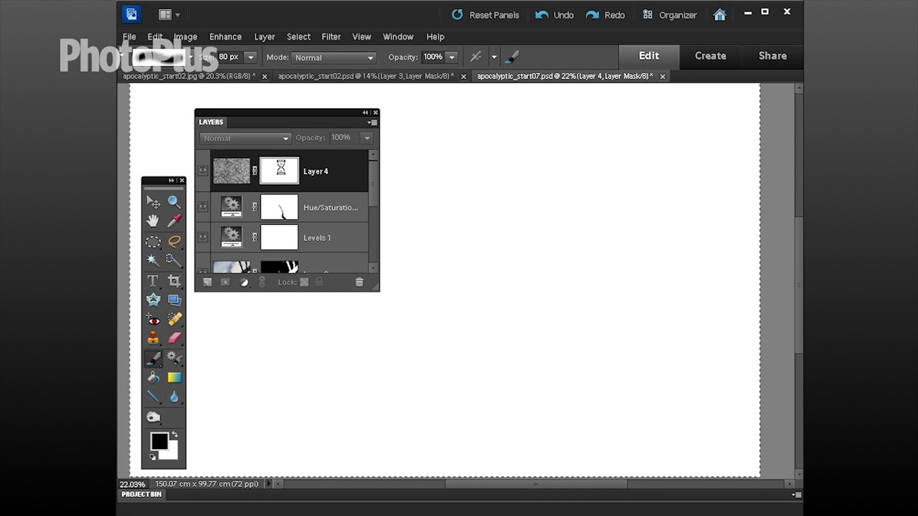
{"action": "left_click", "coordinate": [230, 170]}
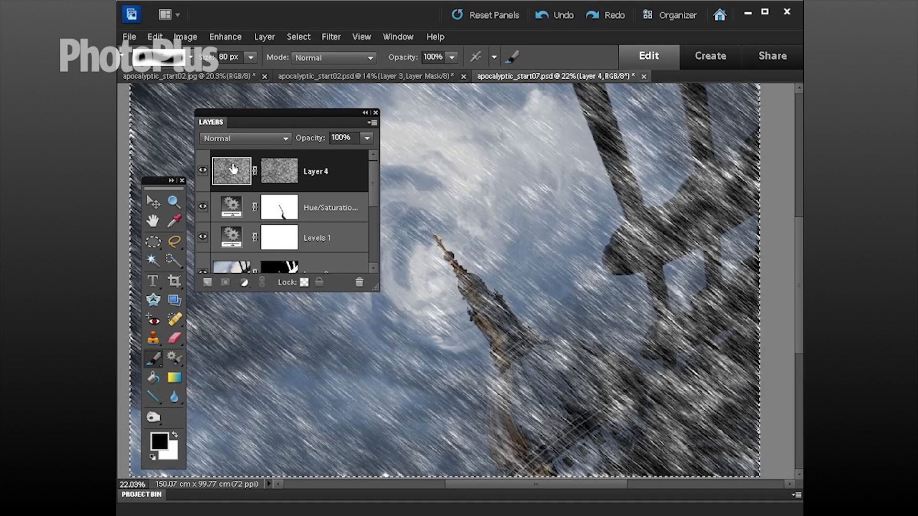
{"action": "mouse_move", "coordinate": [216, 170]}
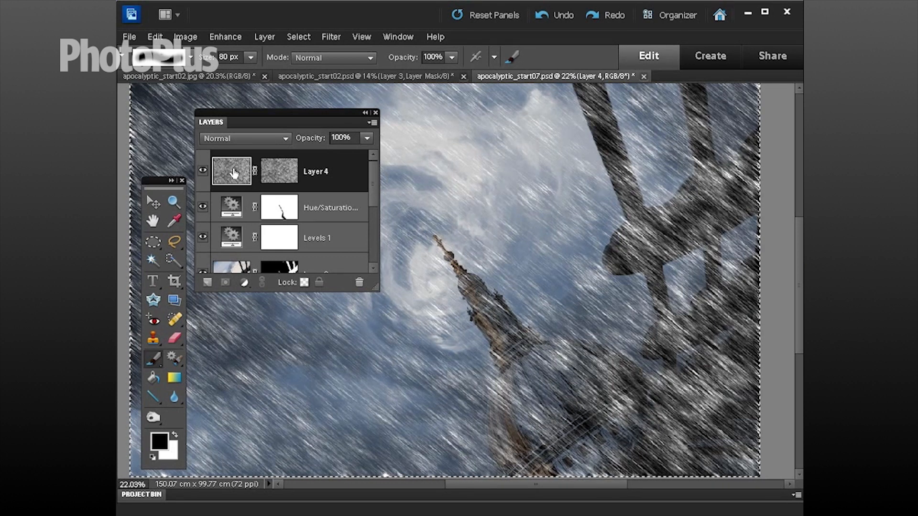
{"action": "mouse_move", "coordinate": [510, 207]}
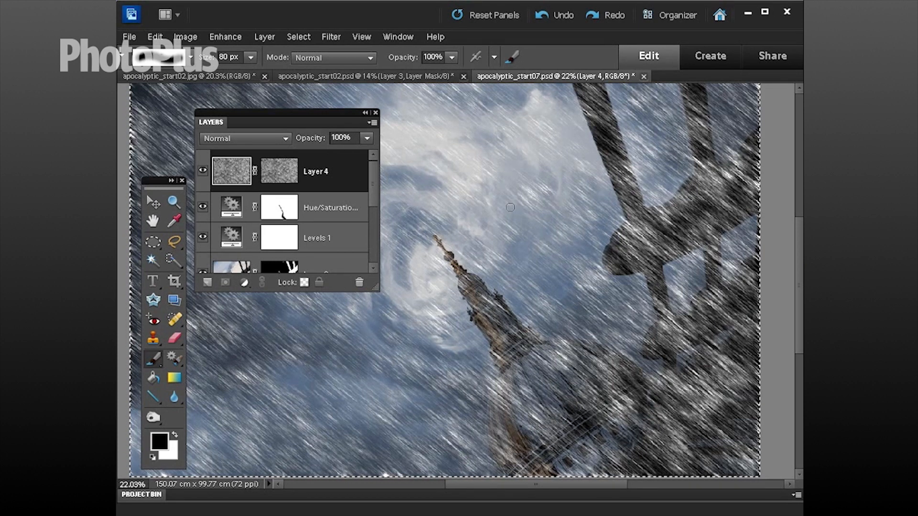
{"action": "mouse_move", "coordinate": [319, 138]}
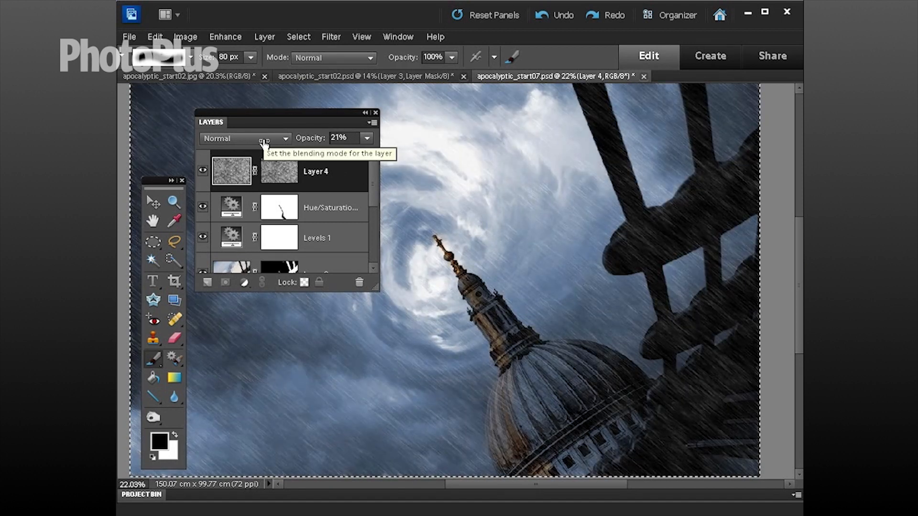
{"action": "mouse_move", "coordinate": [581, 137]}
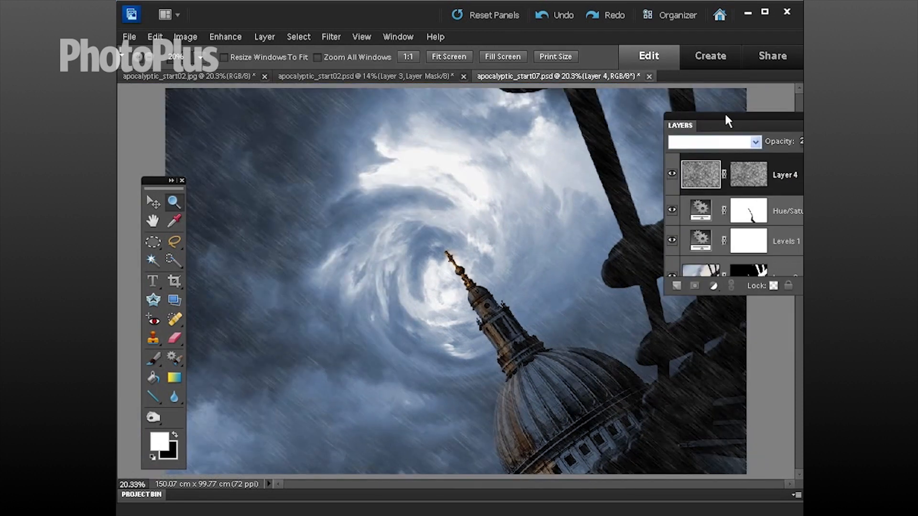
Step: Create Layer 5 and dab a 900 px soft white brush on the vortex centre
{"action": "left_click", "coordinate": [528, 284]}
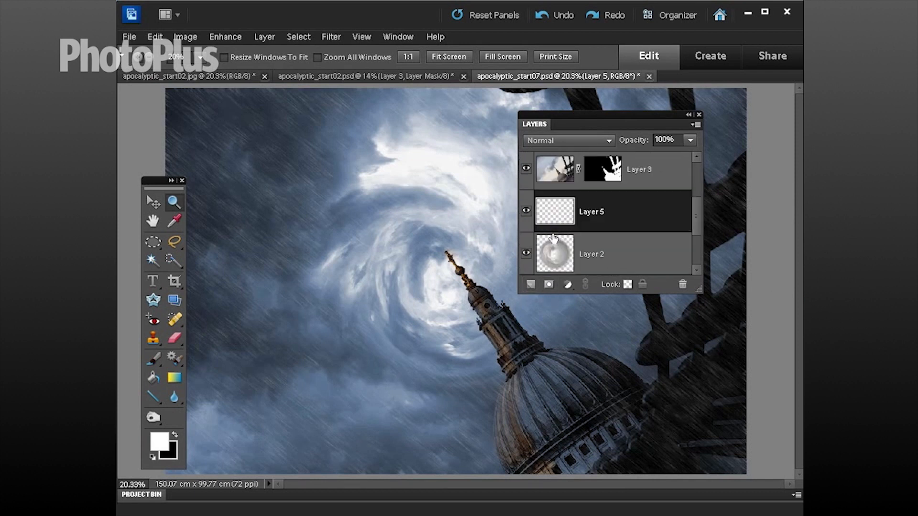
{"action": "left_click", "coordinate": [153, 360]}
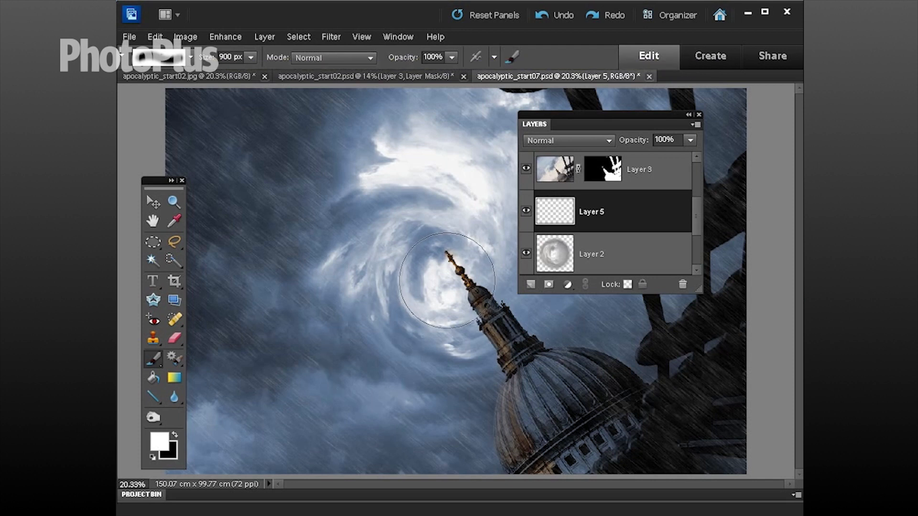
{"action": "left_click", "coordinate": [441, 282]}
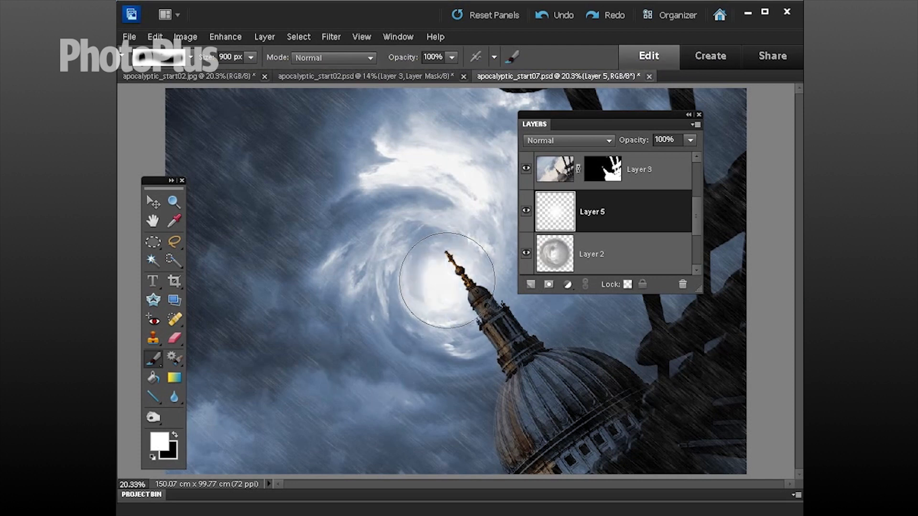